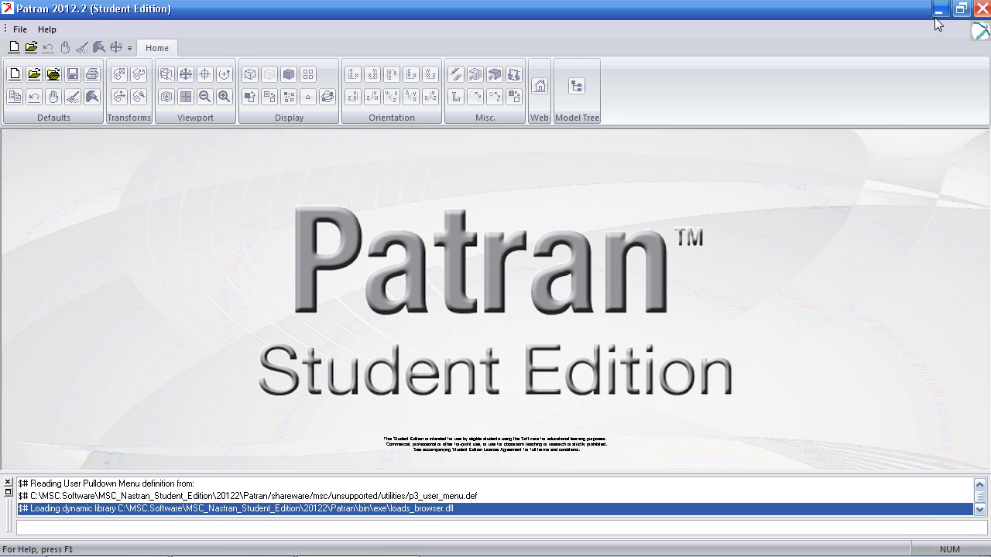
Step: Create a new Patran database named problem29 through File > New
{"action": "left_click", "coordinate": [14, 73]}
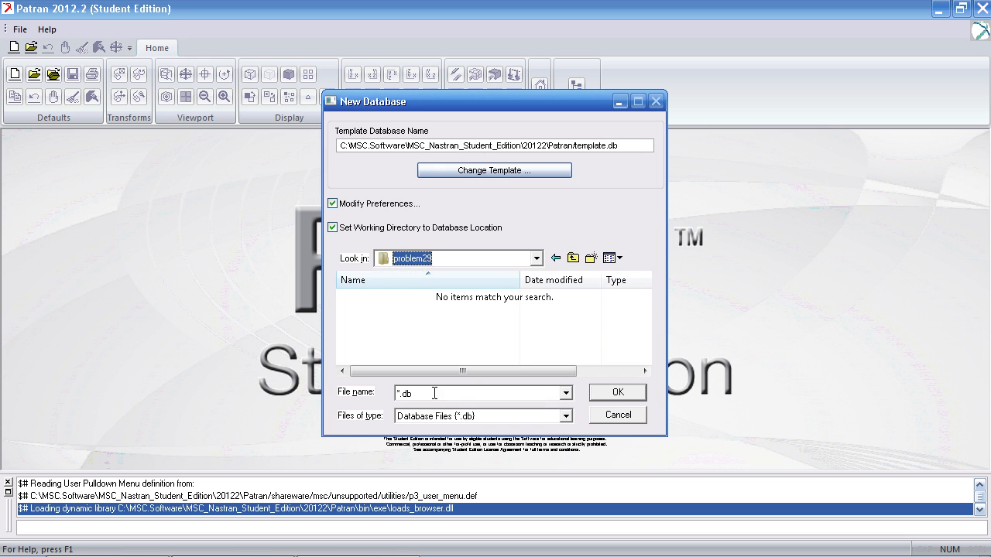
{"action": "type", "text": "pro b"}
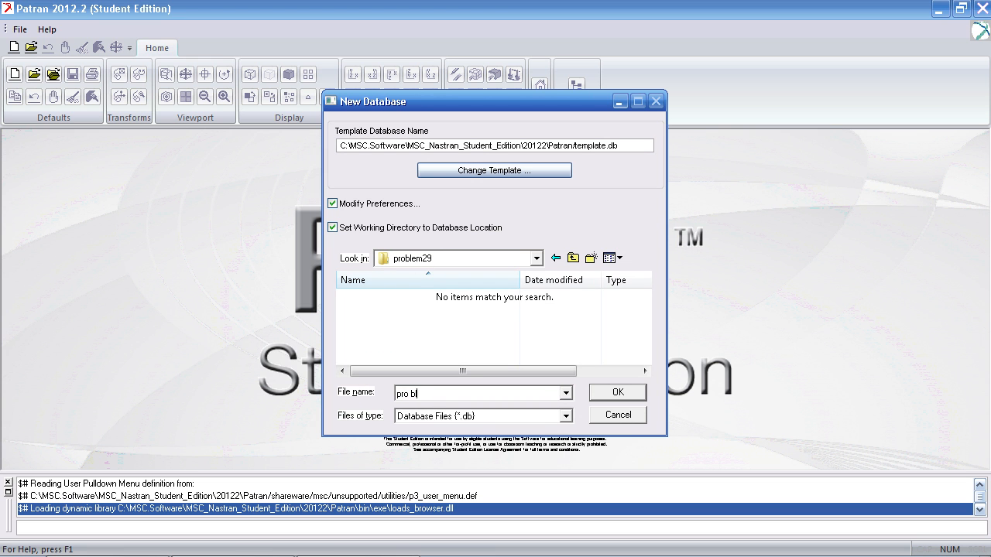
{"action": "left_click", "coordinate": [617, 392]}
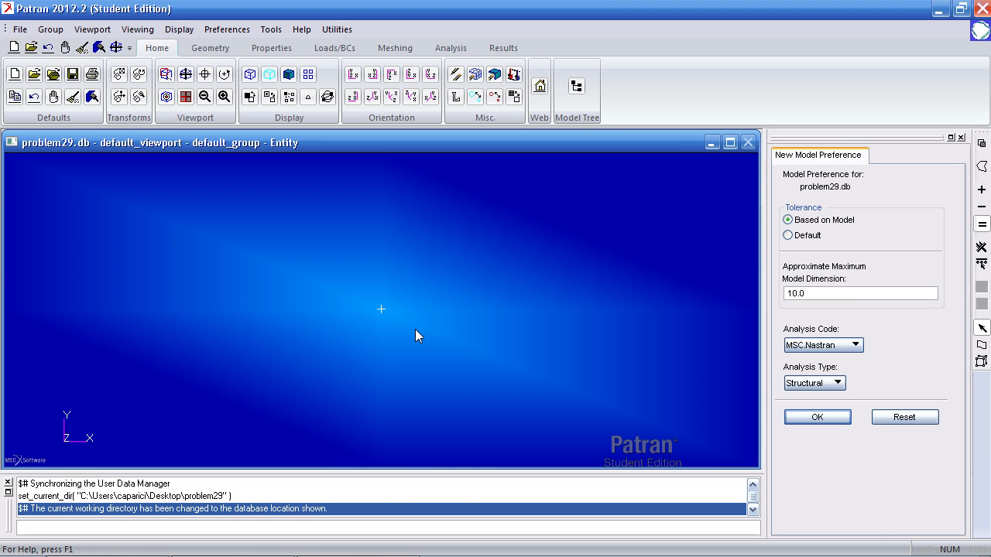
{"action": "mouse_move", "coordinate": [822, 374]}
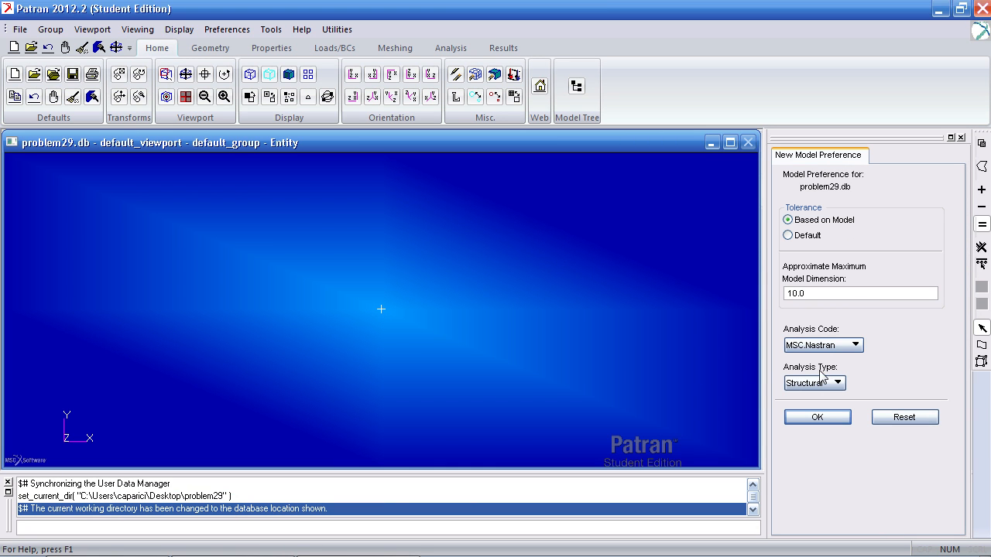
Step: Set the model preferences to Thermal analysis type with MSC.Nastran as analysis code
{"action": "left_click", "coordinate": [813, 382]}
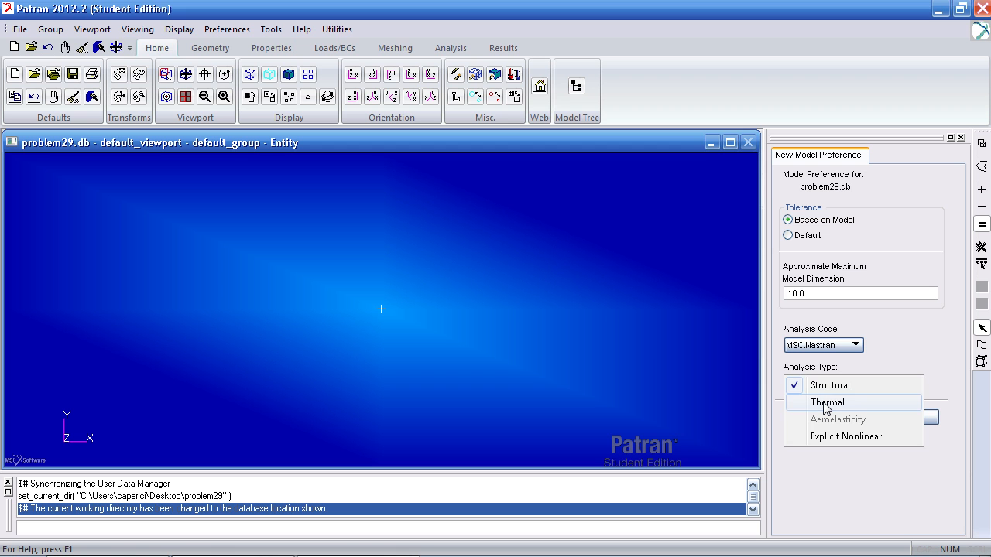
{"action": "left_click", "coordinate": [825, 401]}
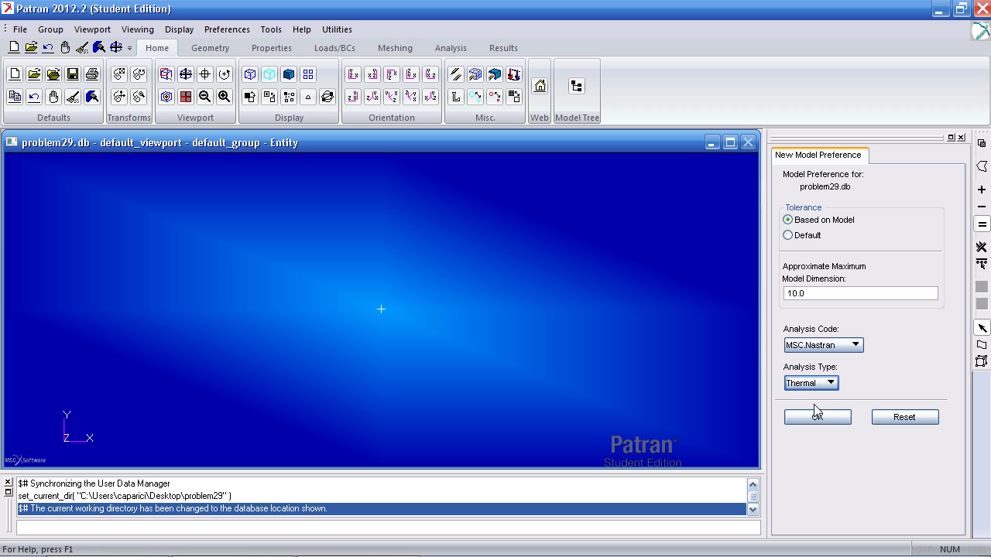
{"action": "left_click", "coordinate": [816, 416]}
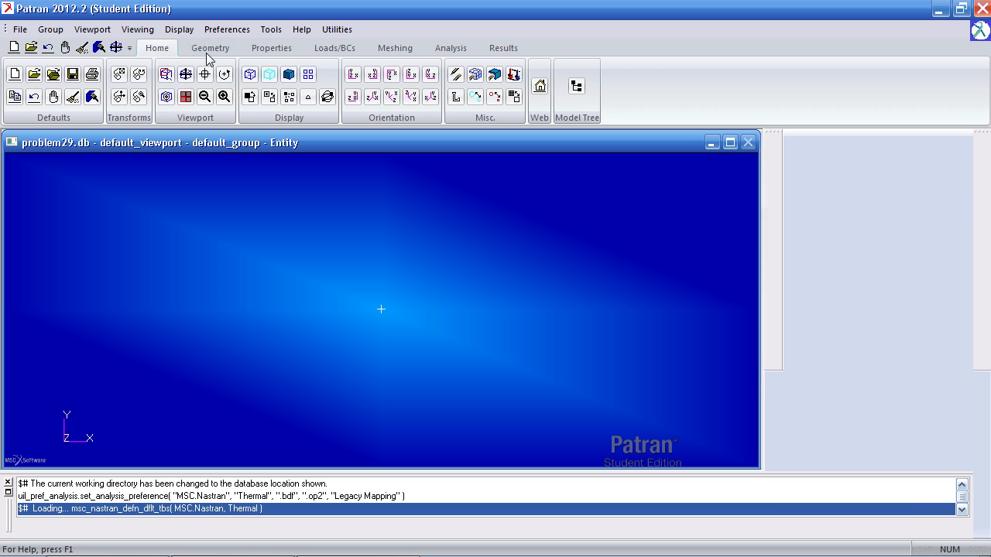
Step: Create Line 1 from origin [0 0 0] along vector <1 0 0>
{"action": "left_click", "coordinate": [210, 47]}
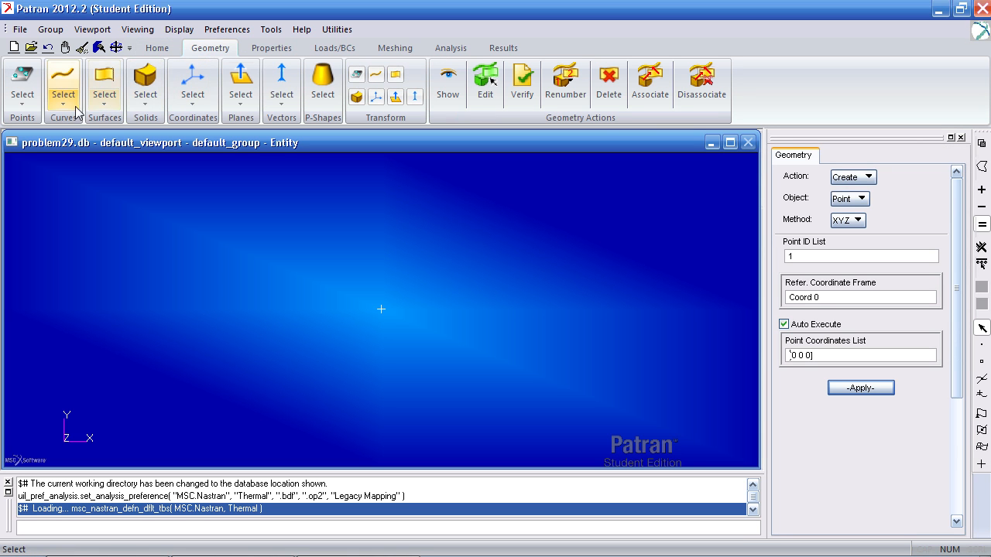
{"action": "mouse_move", "coordinate": [63, 80]}
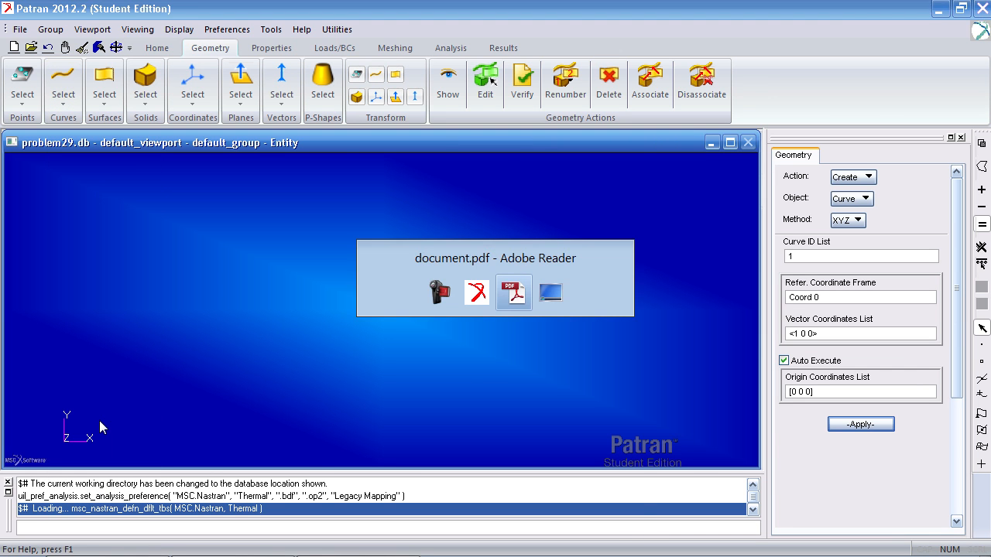
{"action": "double_click", "coordinate": [513, 291]}
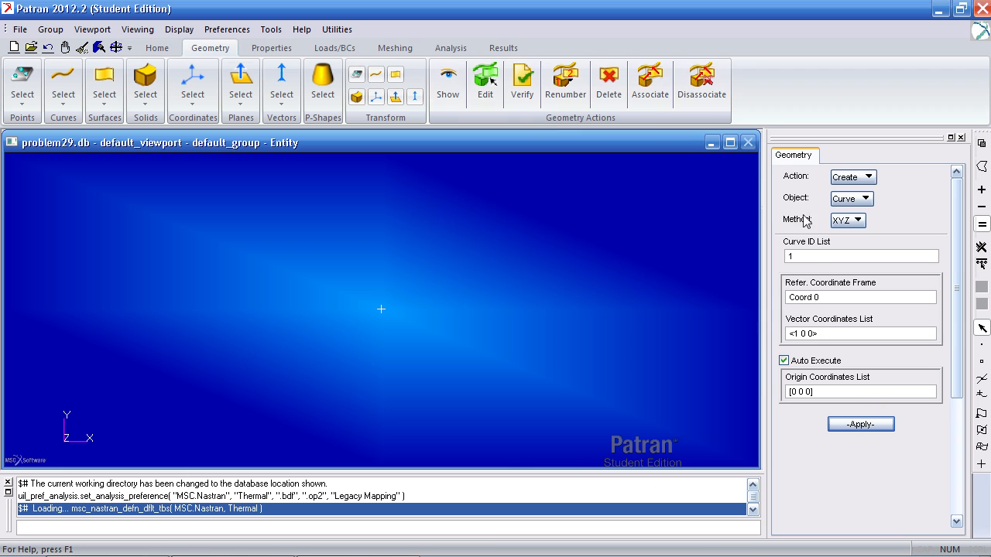
{"action": "left_click", "coordinate": [859, 391]}
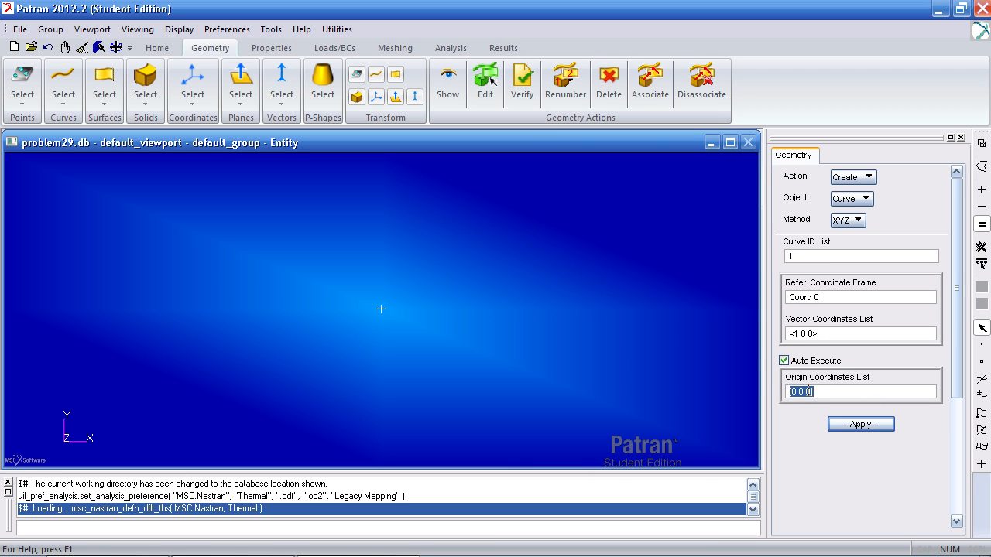
{"action": "left_click", "coordinate": [800, 334]}
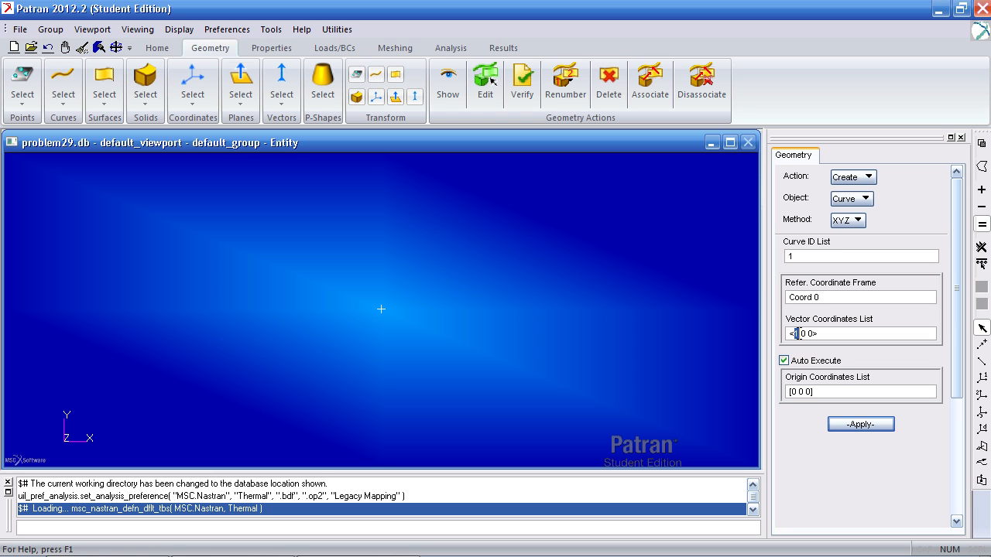
{"action": "left_click", "coordinate": [860, 424]}
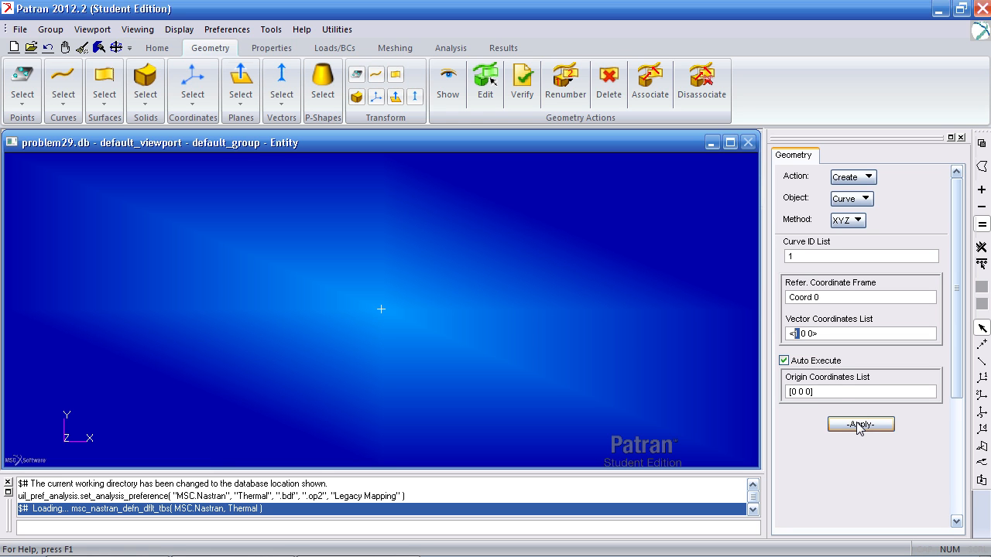
{"action": "left_click", "coordinate": [860, 423]}
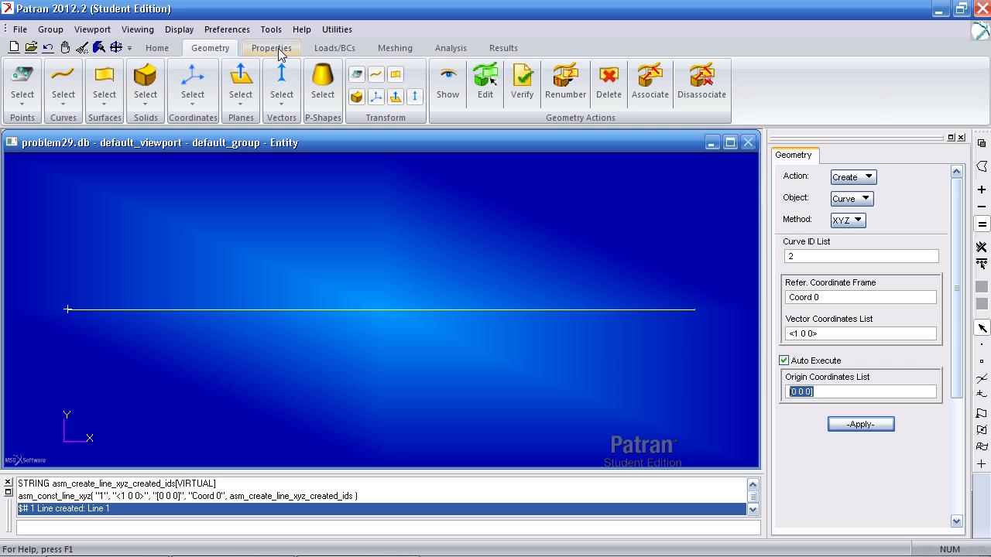
Step: Create isotropic material 'mat' with thermal conductivity 132
{"action": "left_click", "coordinate": [271, 47]}
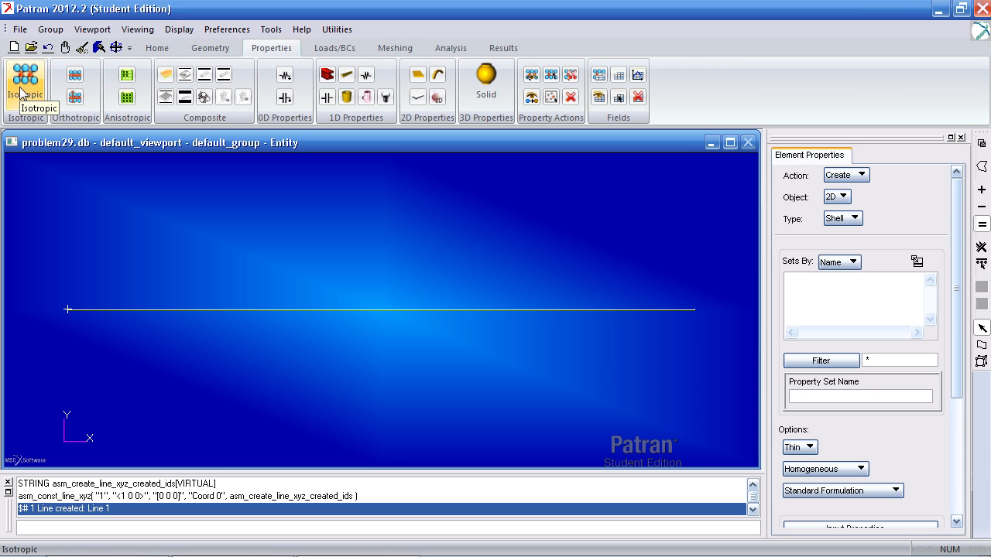
{"action": "left_click", "coordinate": [25, 74]}
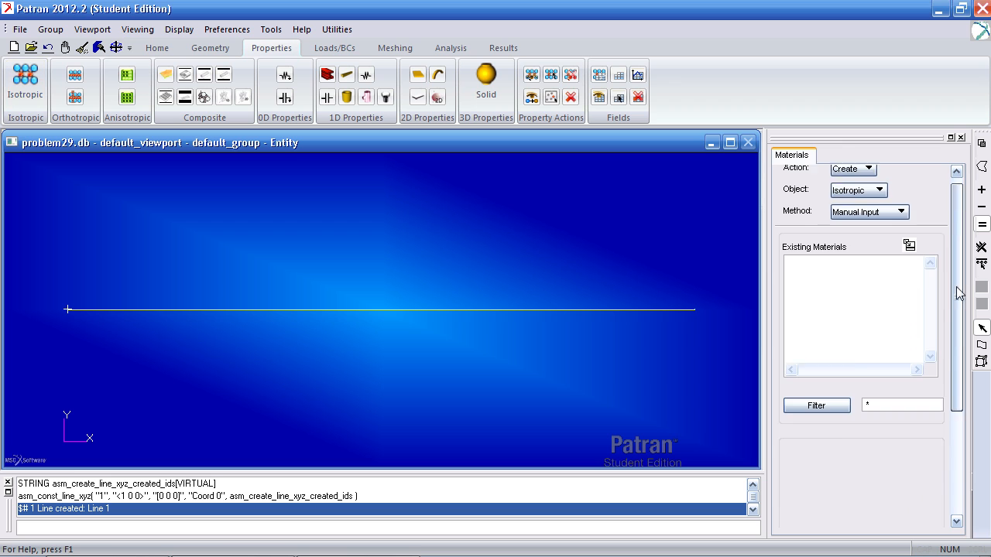
{"action": "scroll", "scroll_direction": "down", "scroll_amount": 3}
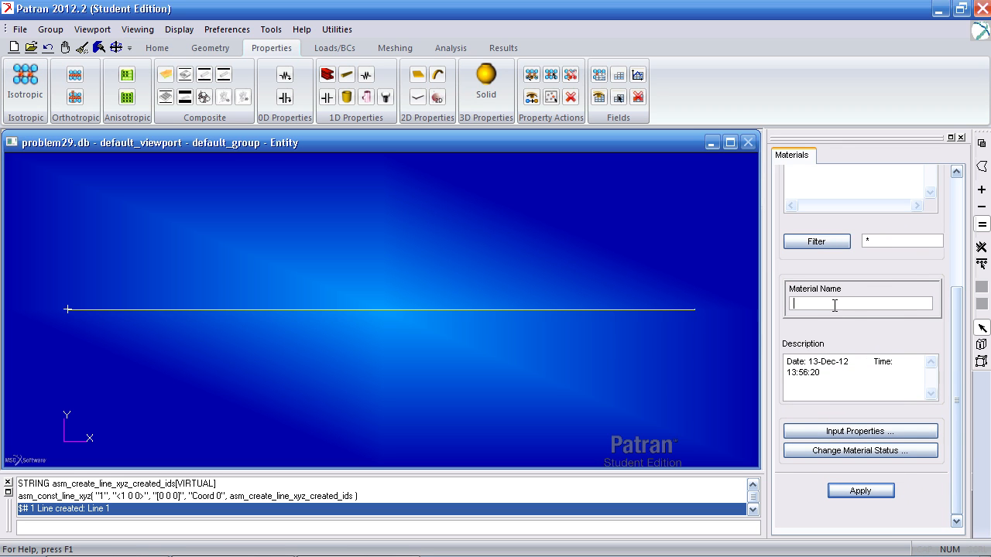
{"action": "type", "text": "mat"}
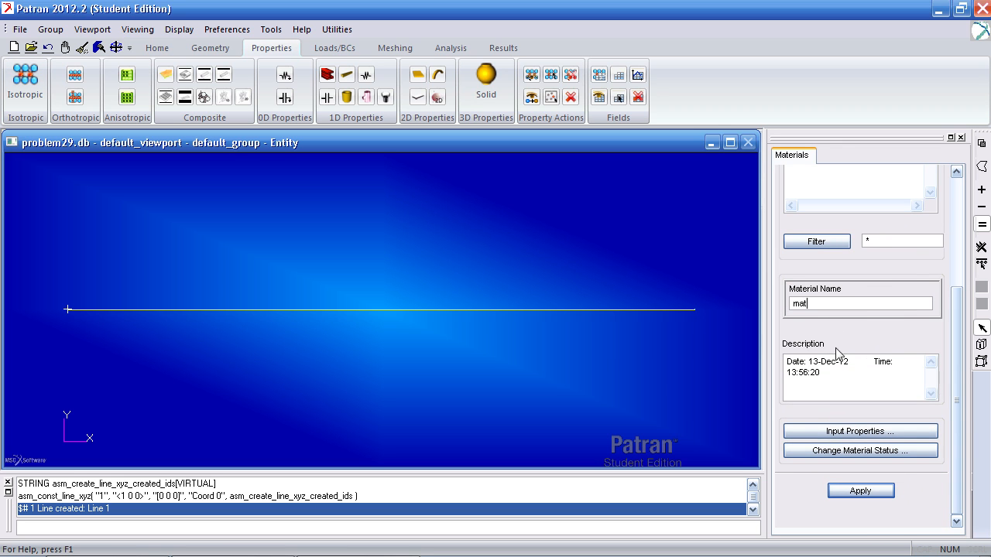
{"action": "left_click", "coordinate": [859, 431]}
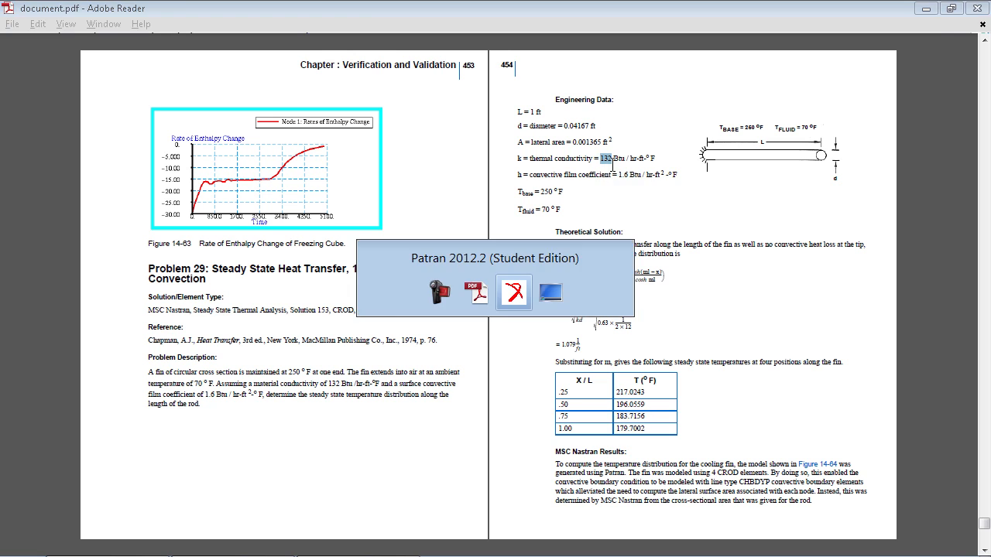
{"action": "left_click", "coordinate": [512, 292]}
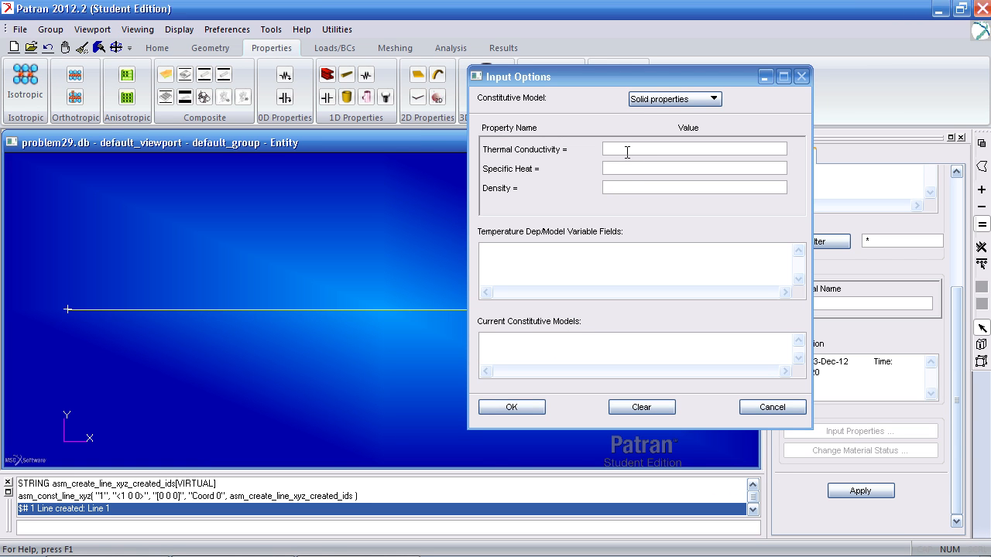
{"action": "type", "text": "132"}
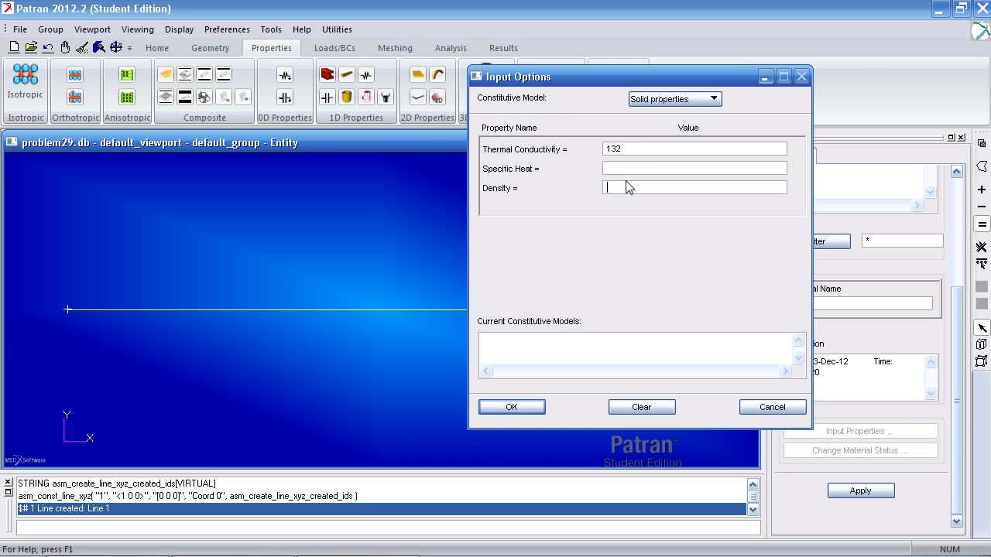
{"action": "left_click", "coordinate": [510, 406]}
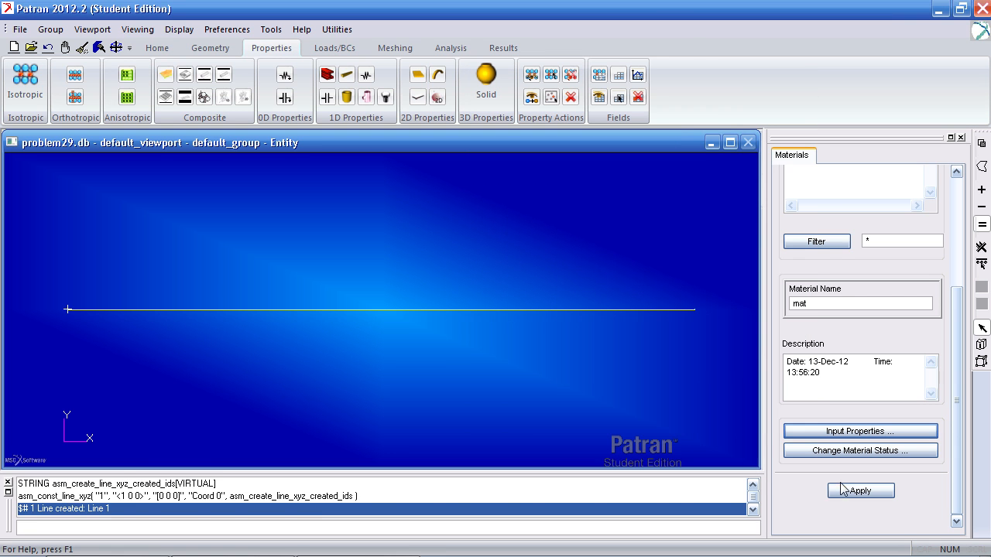
{"action": "left_click", "coordinate": [859, 490]}
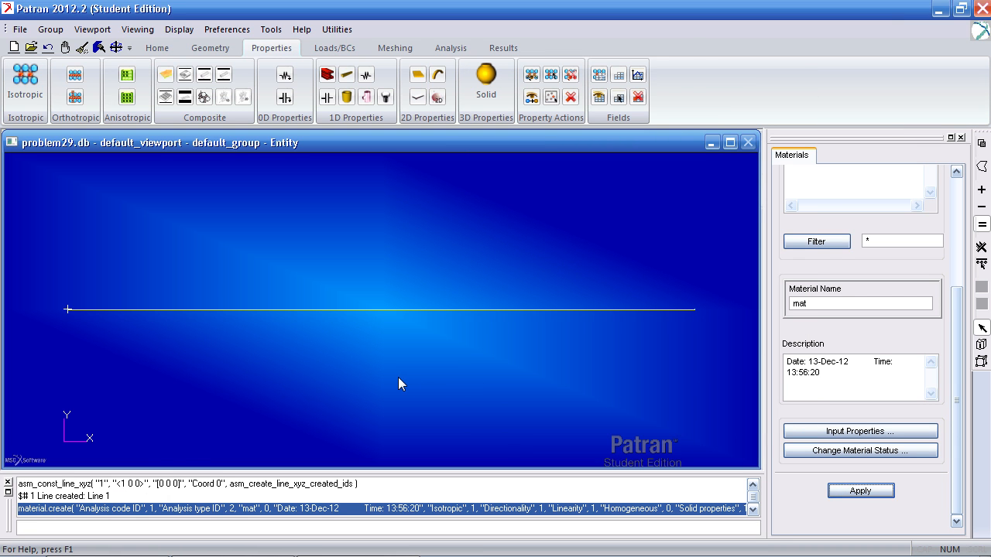
{"action": "mouse_move", "coordinate": [370, 332]}
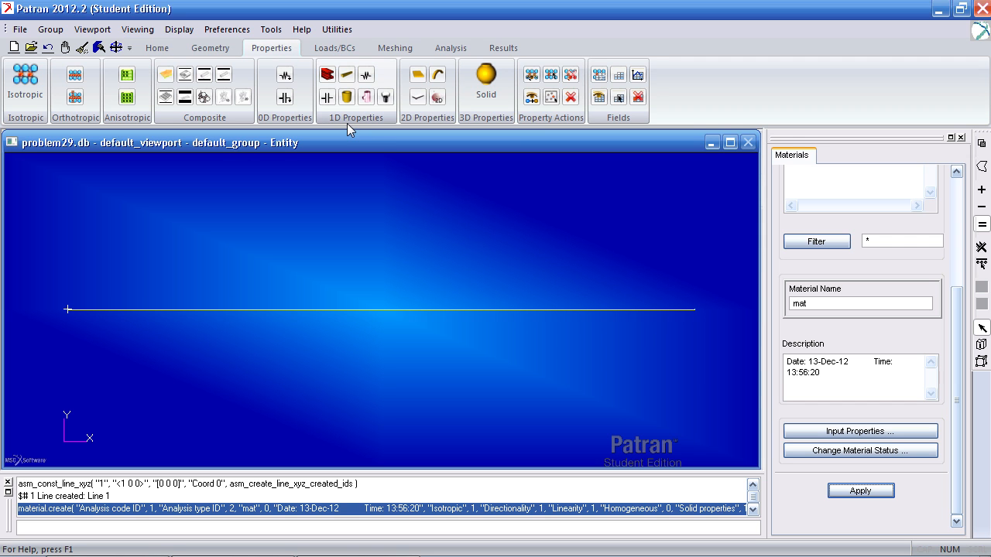
Step: Define rod property 'rod_property' with material mat and area .001365 on Curve 1
{"action": "left_click", "coordinate": [346, 75]}
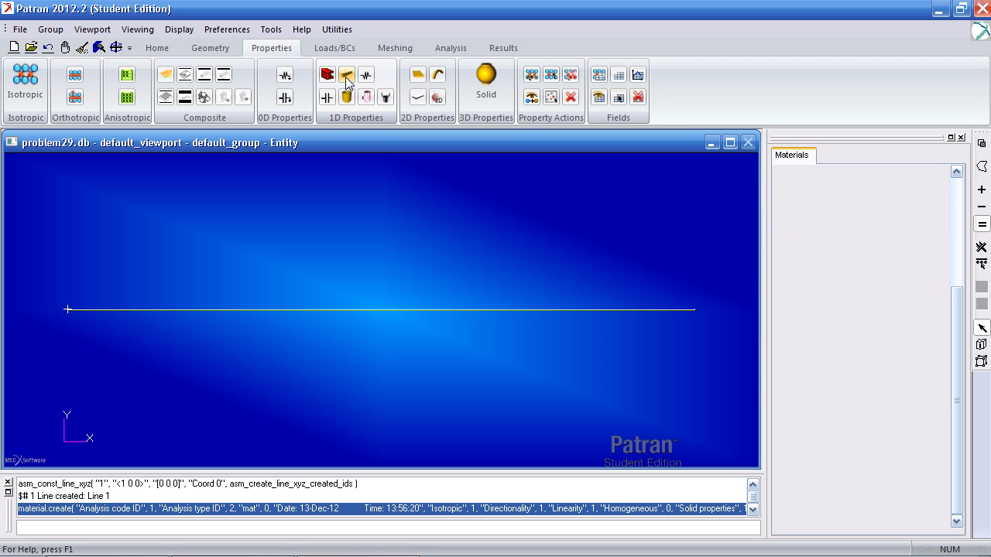
{"action": "left_click", "coordinate": [346, 75]}
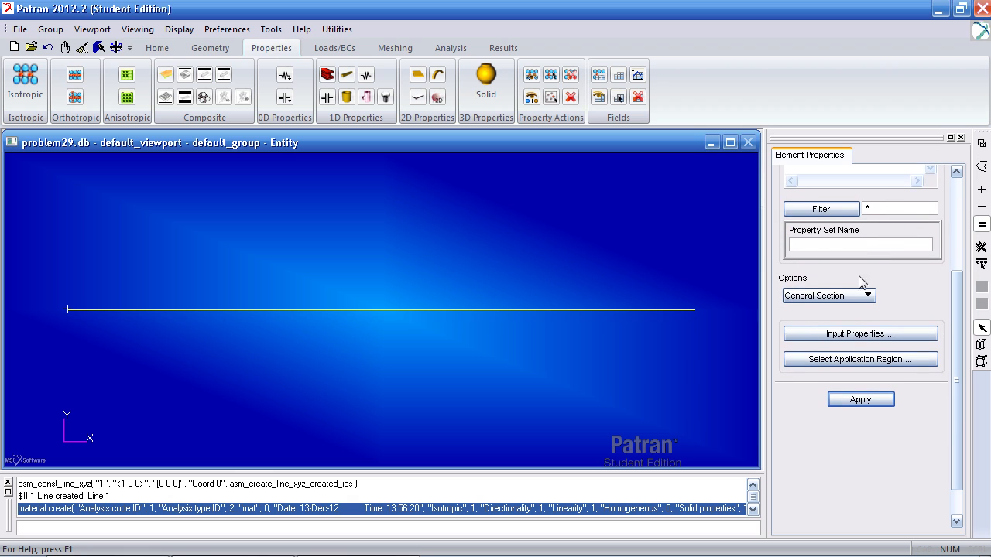
{"action": "type", "text": "rod_property"}
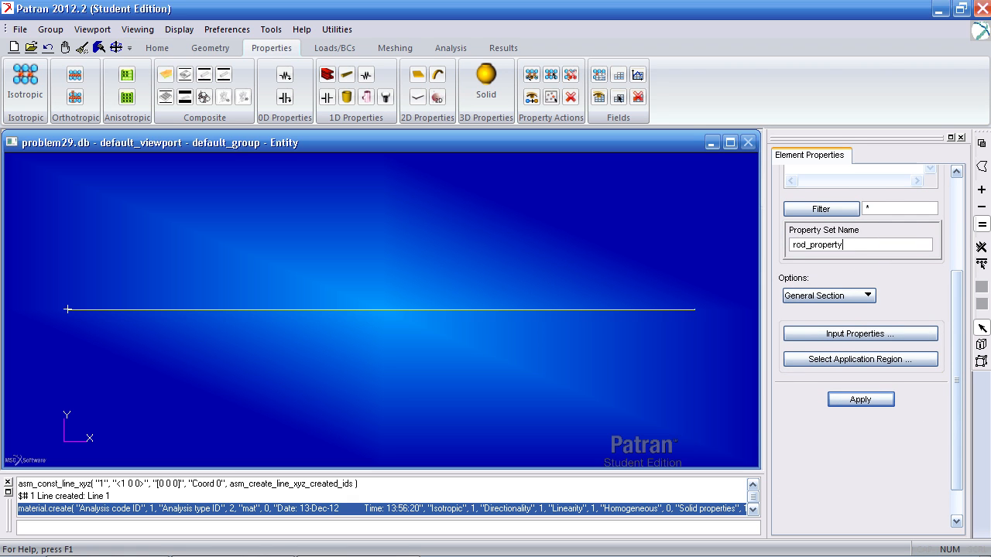
{"action": "left_click", "coordinate": [859, 333]}
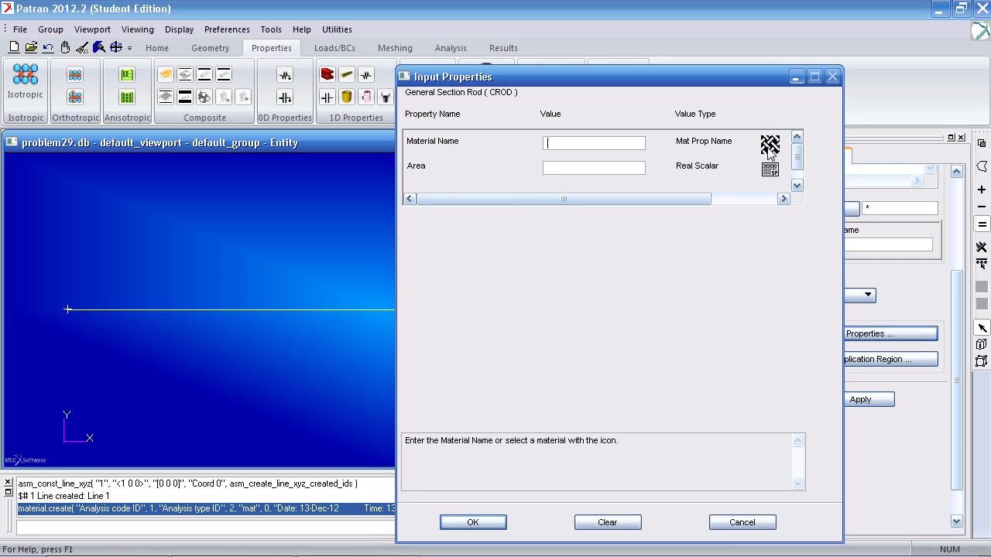
{"action": "left_click", "coordinate": [769, 145]}
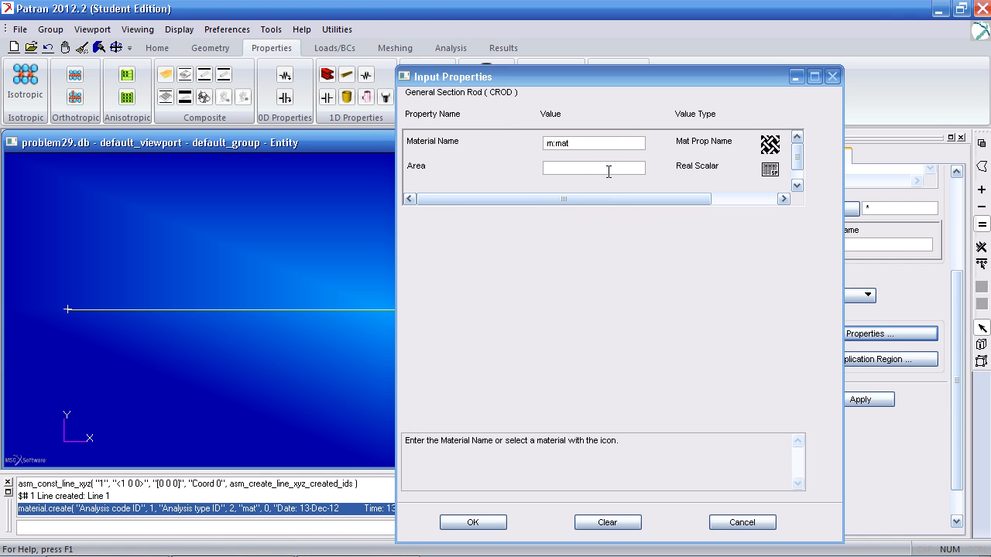
{"action": "type", "text": ".001365"}
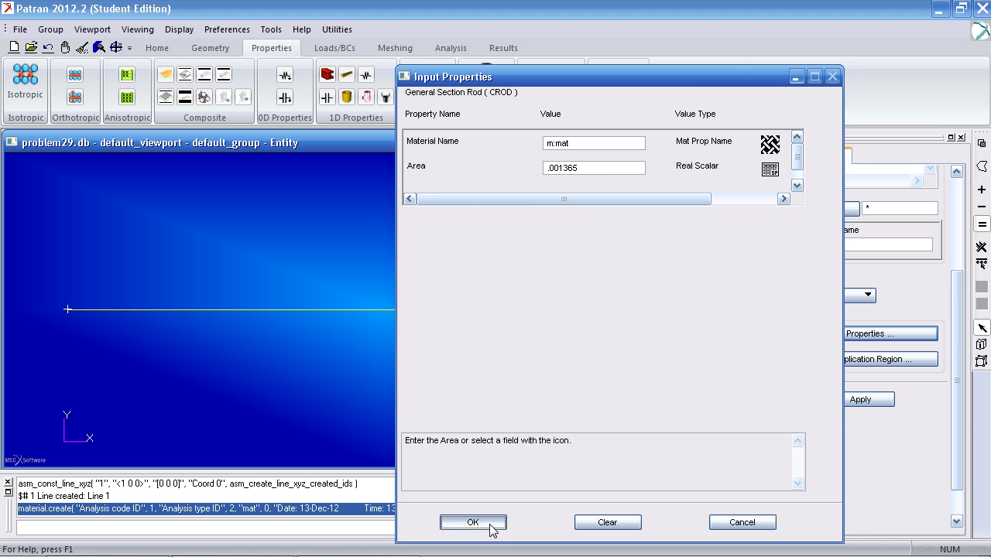
{"action": "left_click", "coordinate": [473, 522]}
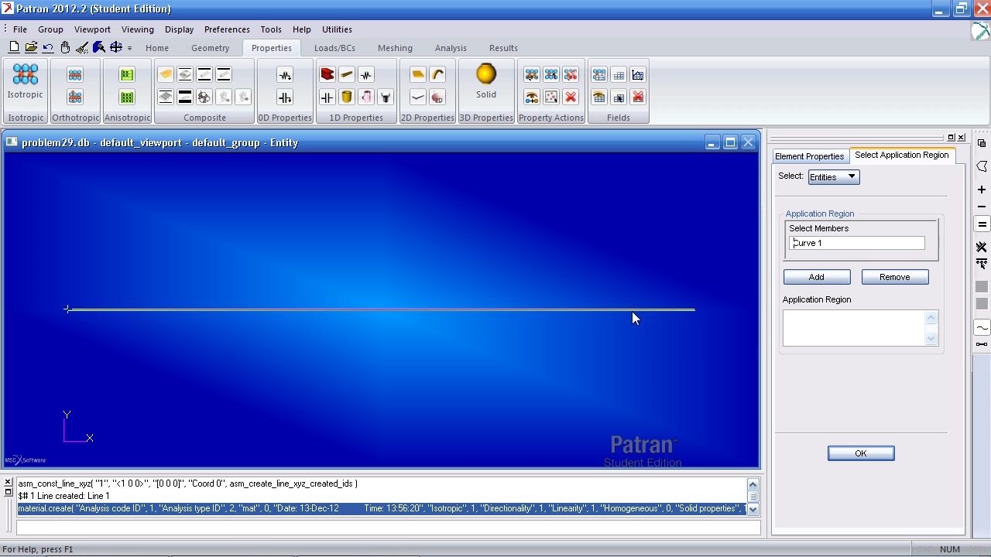
{"action": "left_click", "coordinate": [816, 276]}
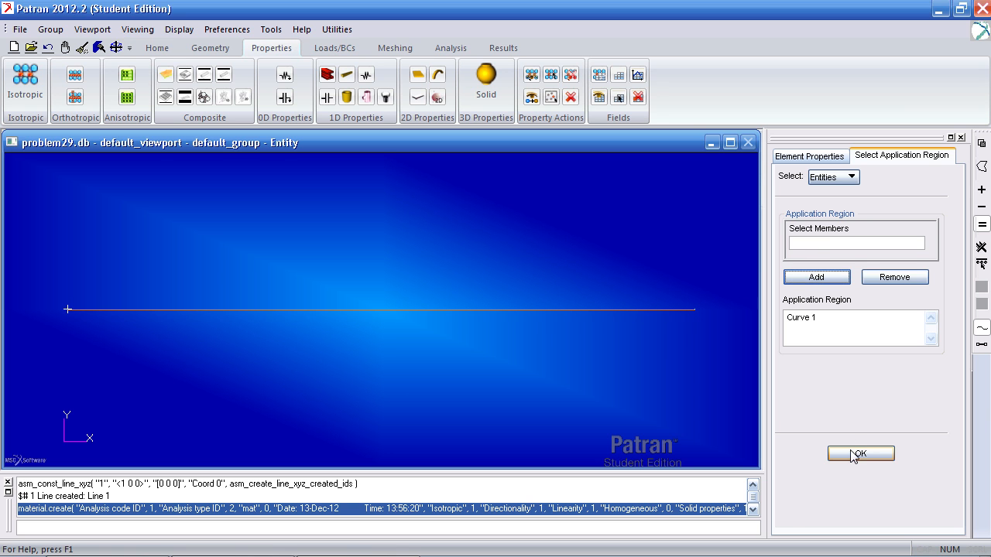
{"action": "left_click", "coordinate": [860, 454]}
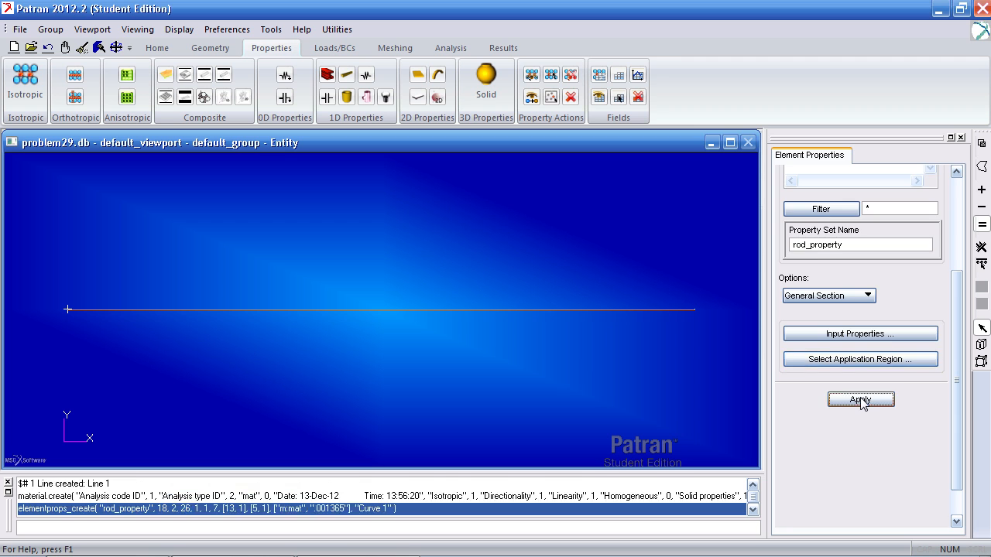
{"action": "left_click", "coordinate": [860, 399]}
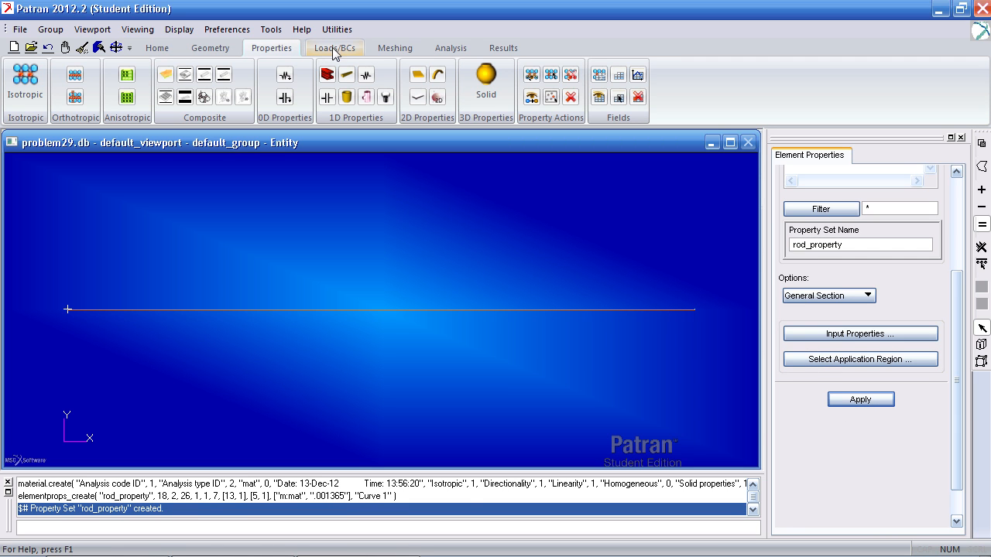
Step: Set up nodal temperature set Tbase, value 250, on the rod's left end point
{"action": "left_click", "coordinate": [335, 47]}
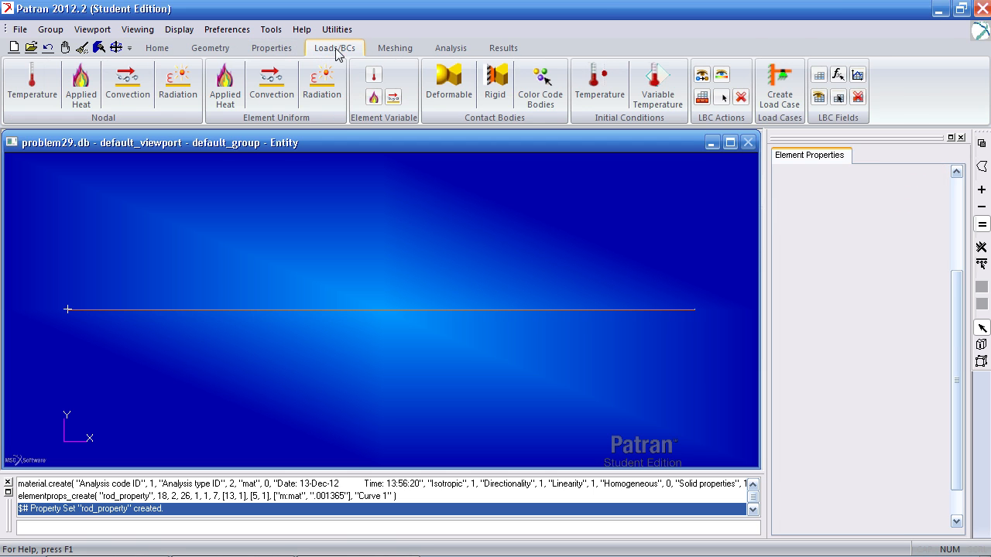
{"action": "left_click", "coordinate": [32, 84]}
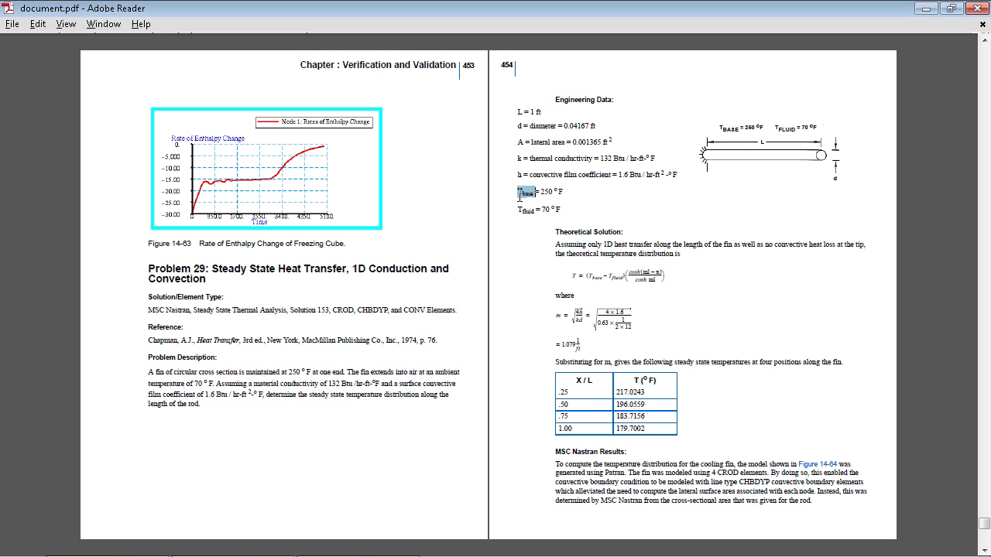
{"action": "mouse_move", "coordinate": [540, 193]}
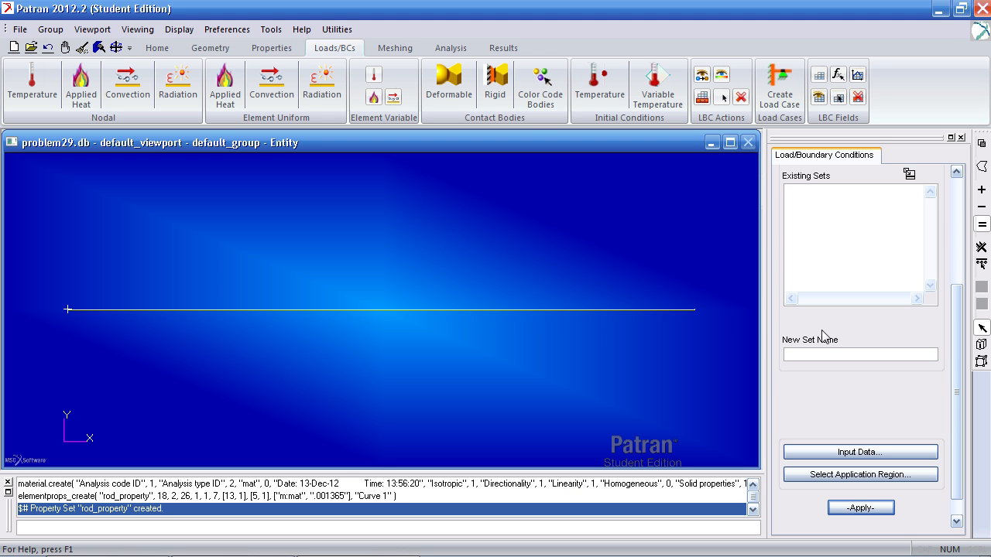
{"action": "type", "text": "Tbase"}
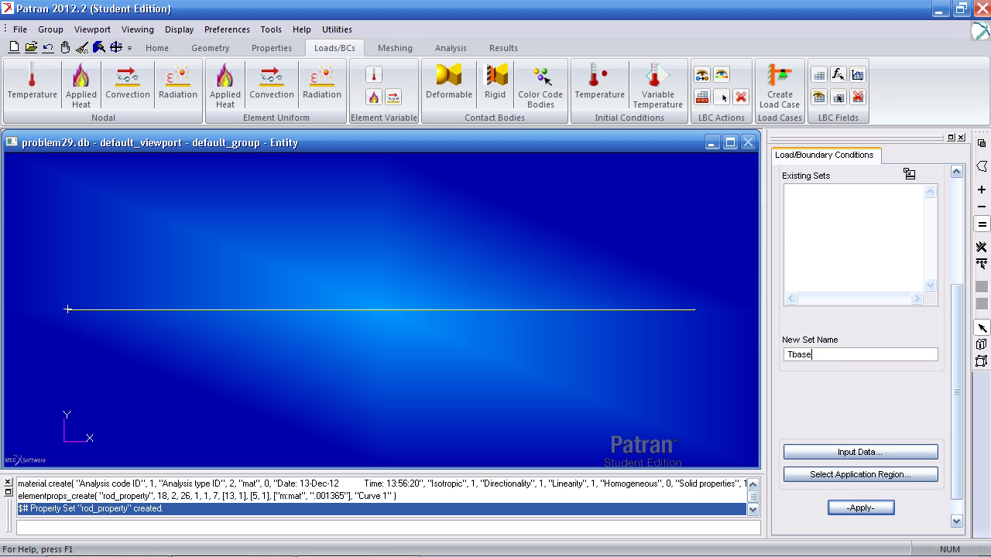
{"action": "left_click", "coordinate": [860, 451]}
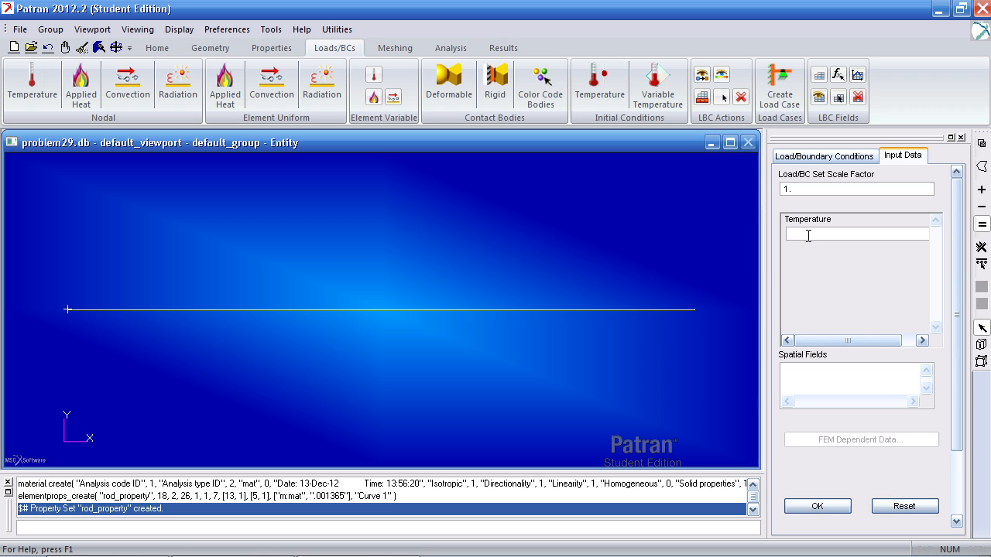
{"action": "type", "text": "250"}
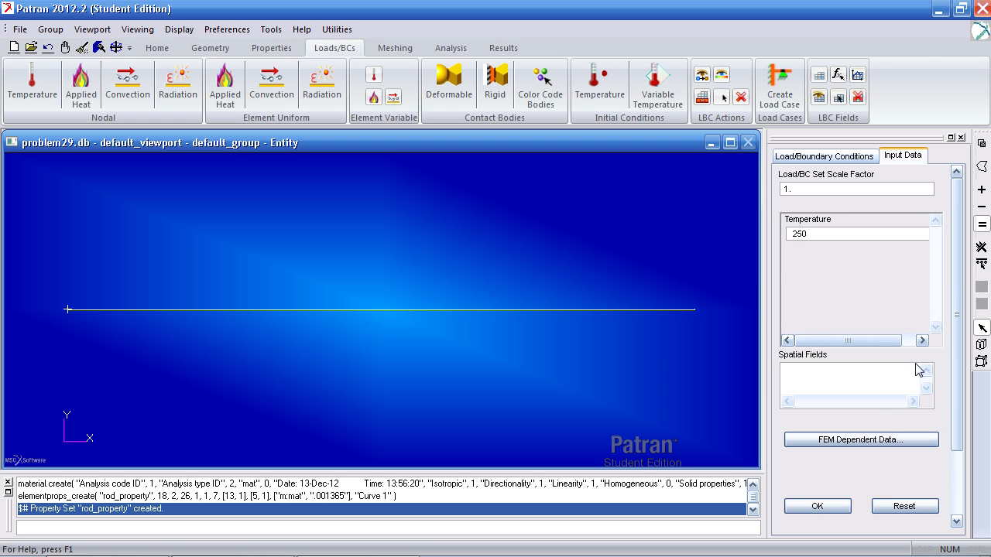
{"action": "left_click", "coordinate": [824, 155]}
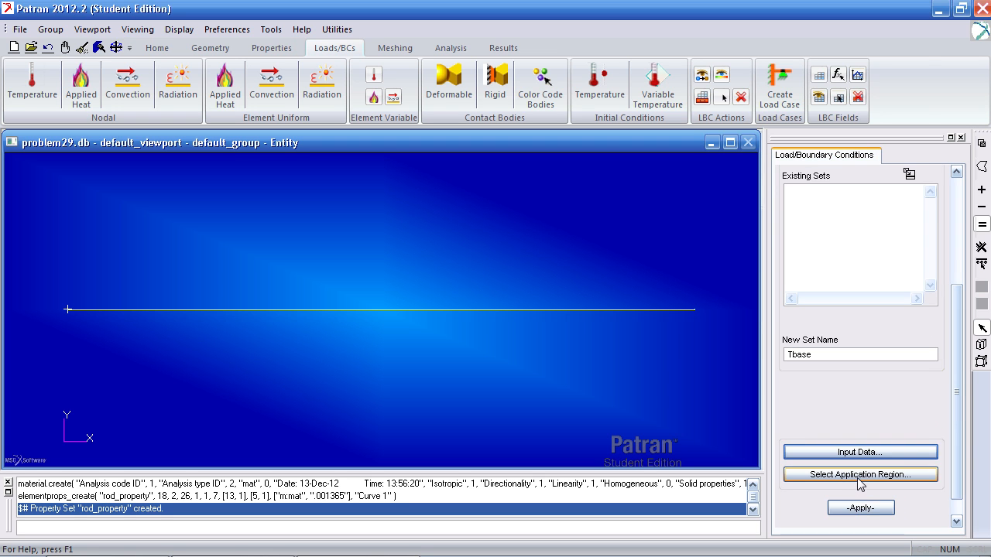
{"action": "left_click", "coordinate": [859, 473]}
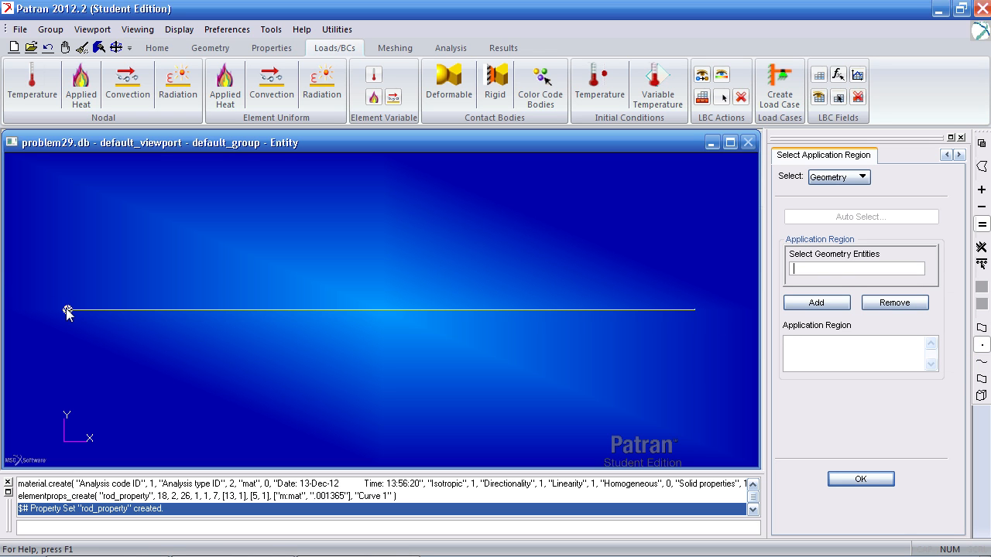
{"action": "left_click", "coordinate": [68, 311]}
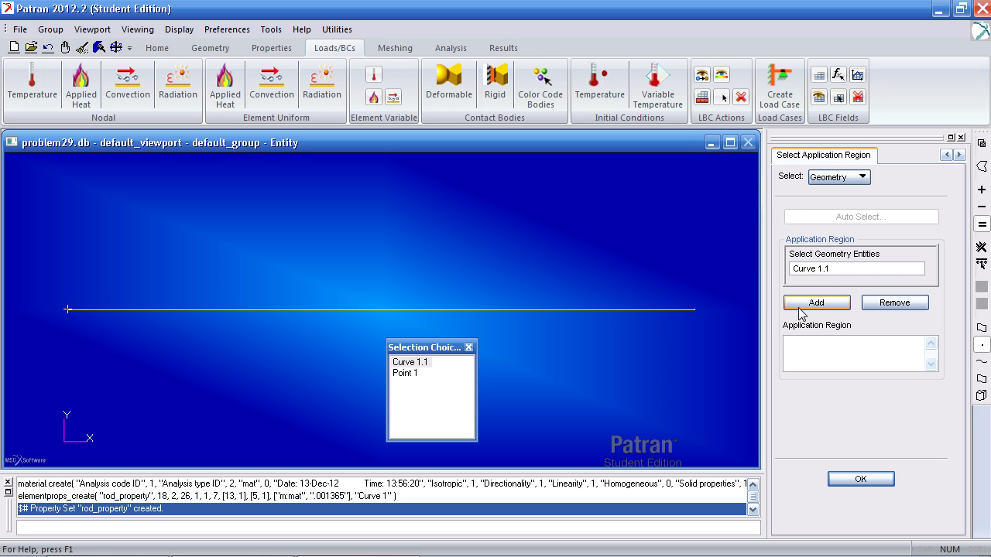
{"action": "left_click", "coordinate": [860, 478]}
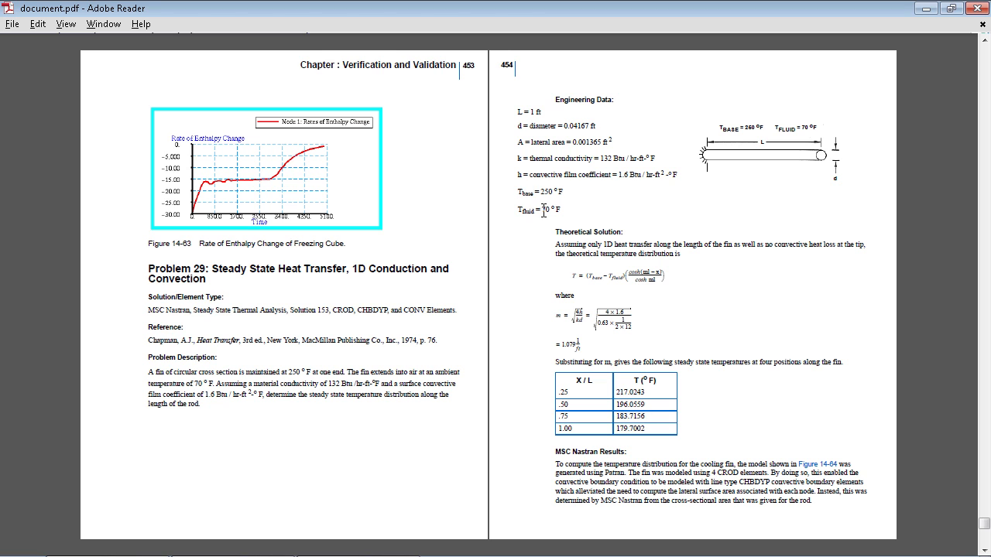
{"action": "double_click", "coordinate": [544, 210]}
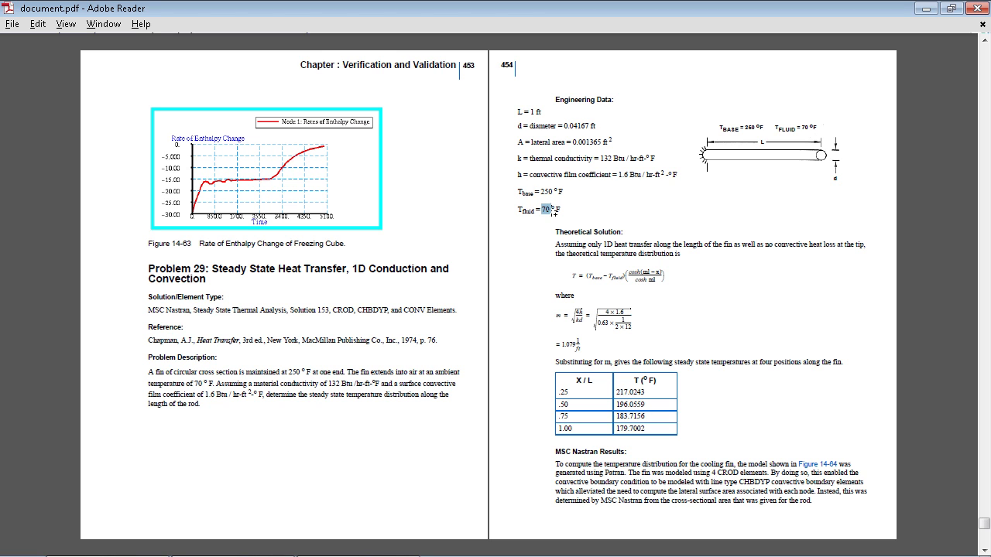
{"action": "mouse_move", "coordinate": [553, 187]}
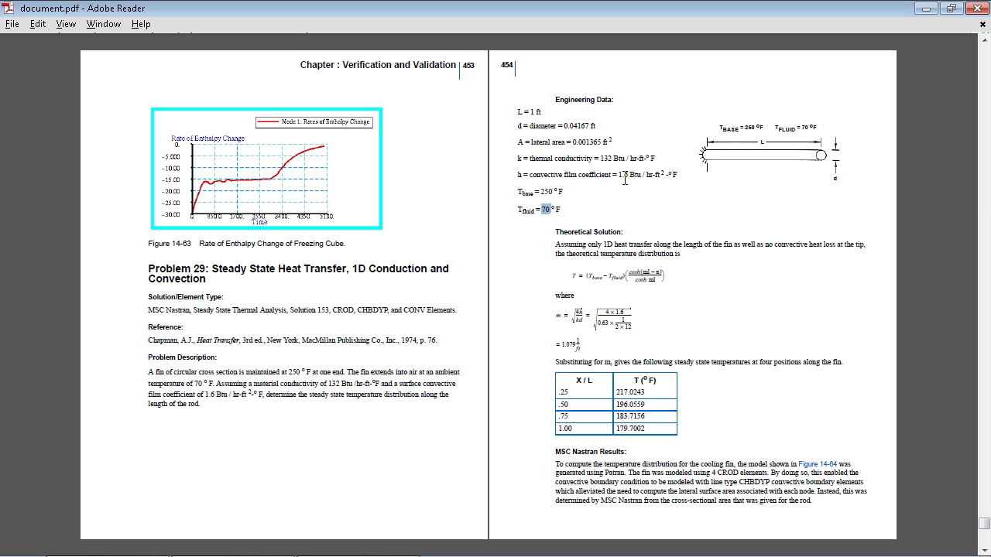
{"action": "mouse_move", "coordinate": [651, 176]}
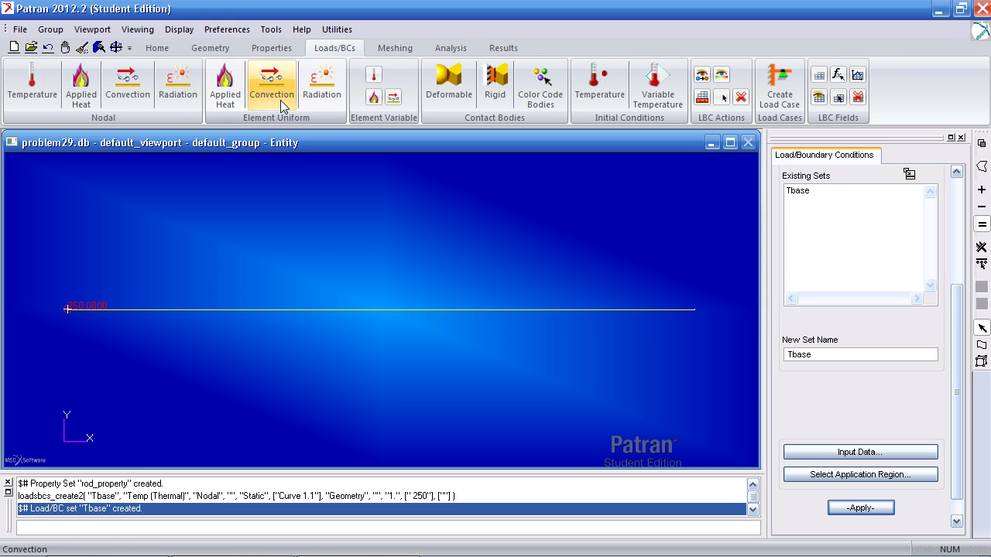
Step: Create convection set Tfluid on Curve 1: 1D elements, coefficient 1.6, ambient 70
{"action": "left_click", "coordinate": [271, 83]}
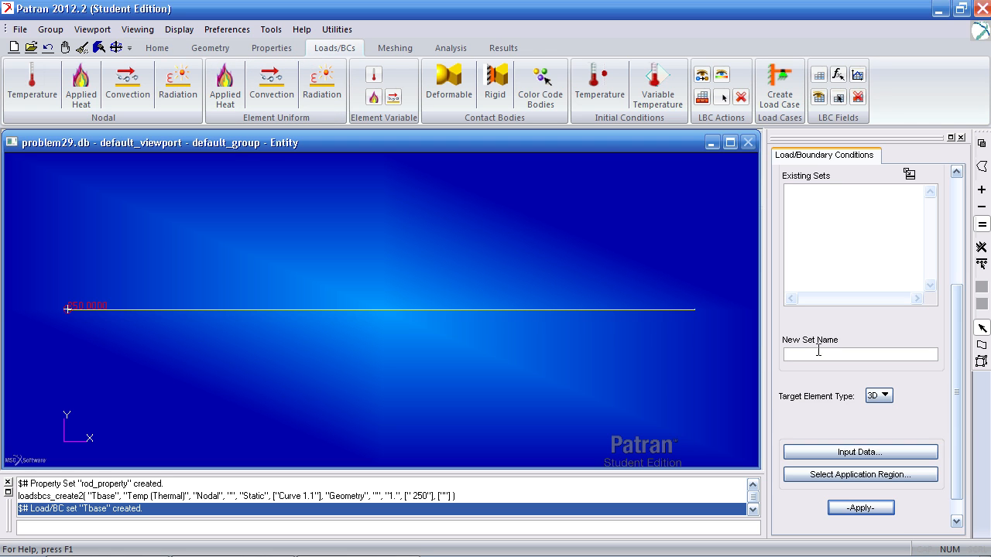
{"action": "type", "text": "Tfluid"}
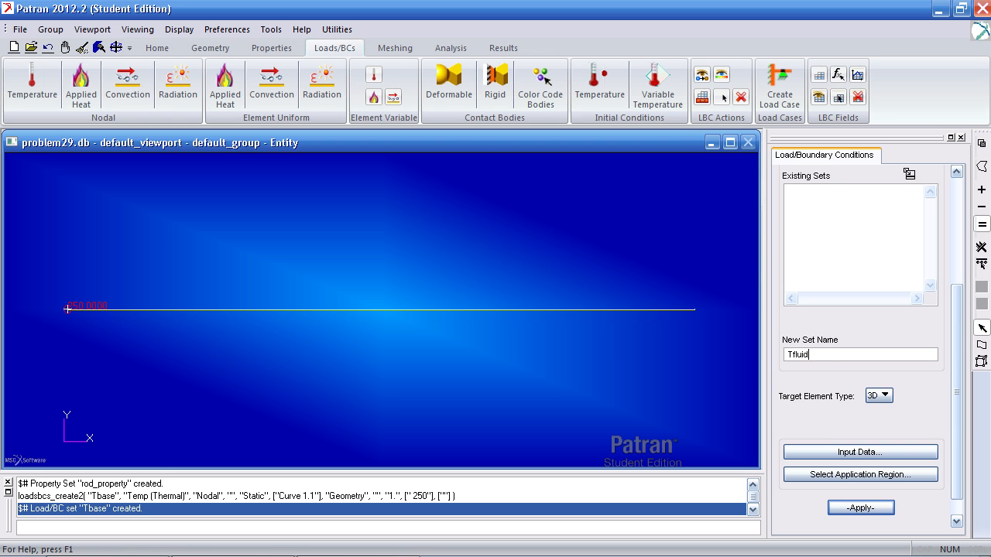
{"action": "mouse_move", "coordinate": [863, 411]}
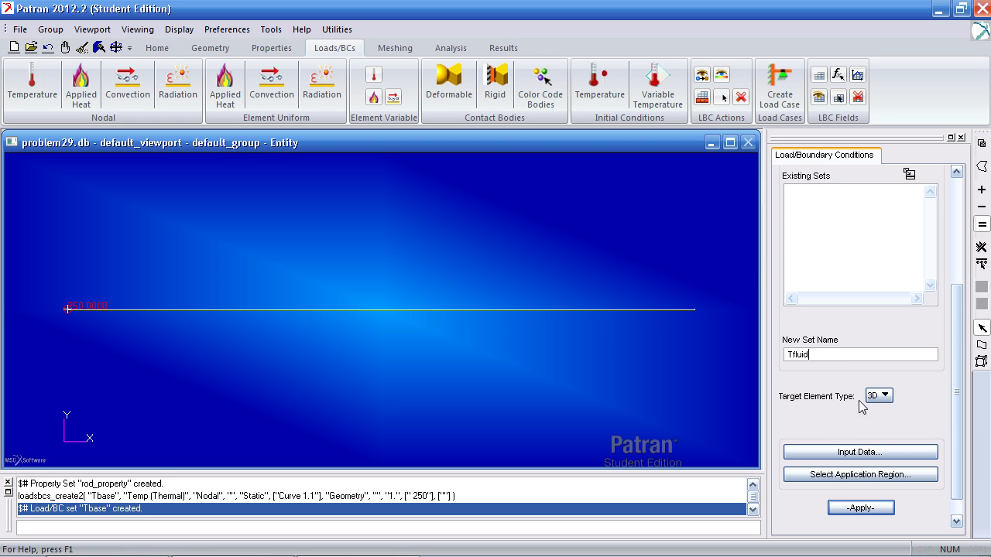
{"action": "left_click", "coordinate": [877, 395]}
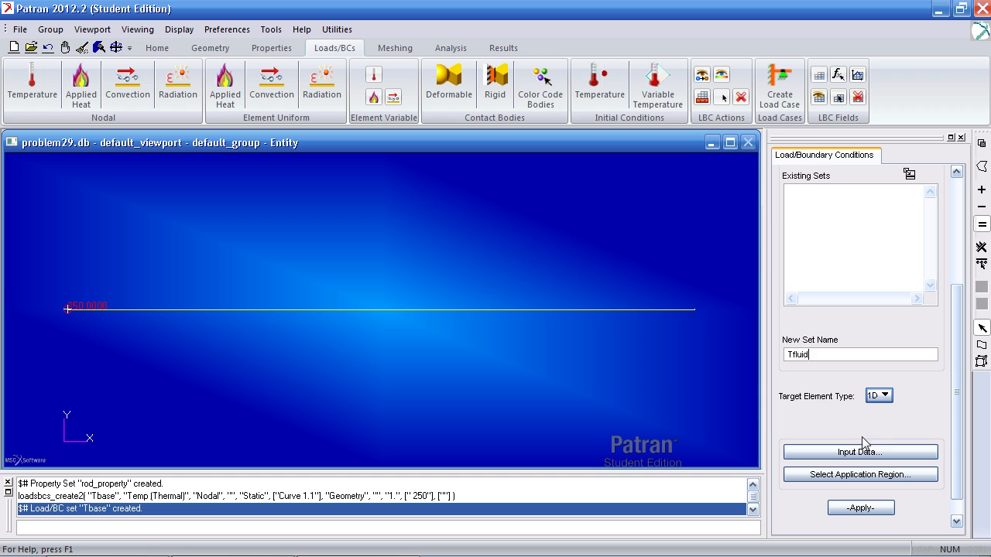
{"action": "left_click", "coordinate": [860, 451]}
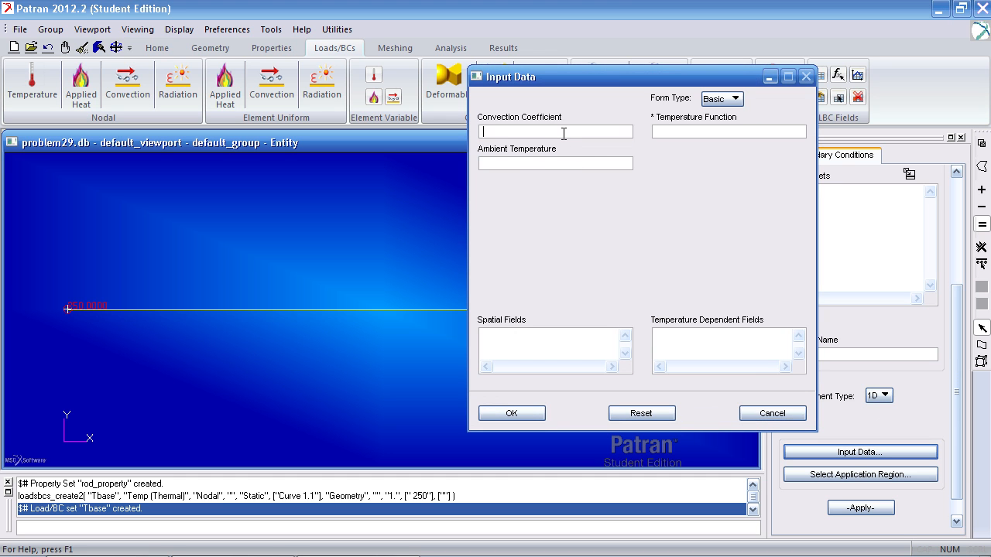
{"action": "type", "text": "1"}
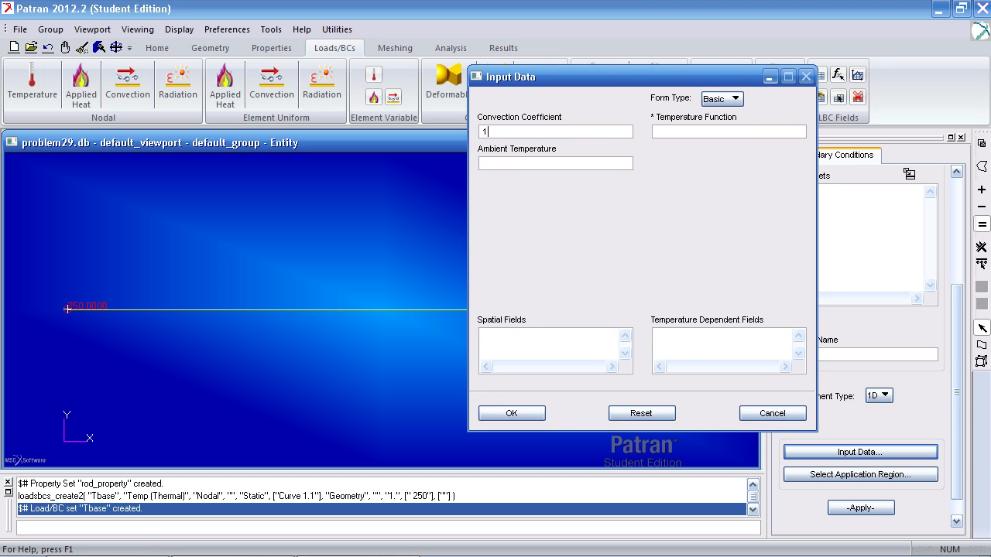
{"action": "type", "text": ".6"}
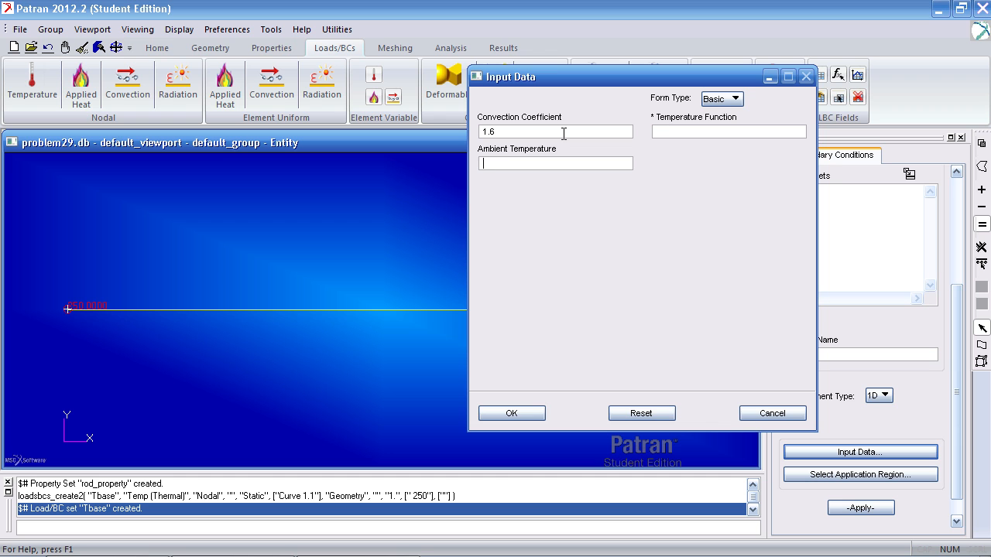
{"action": "type", "text": "70"}
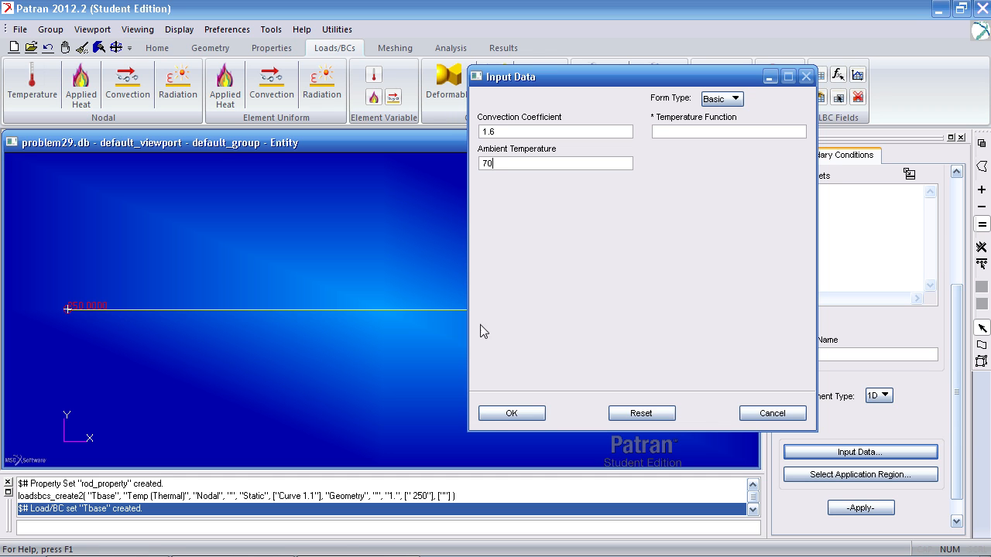
{"action": "left_click", "coordinate": [511, 413]}
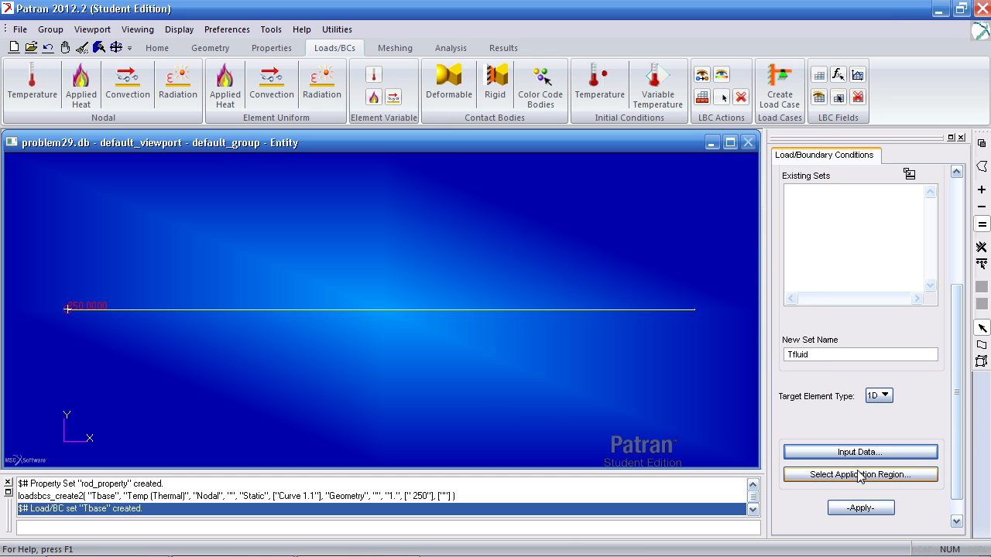
{"action": "left_click", "coordinate": [860, 474]}
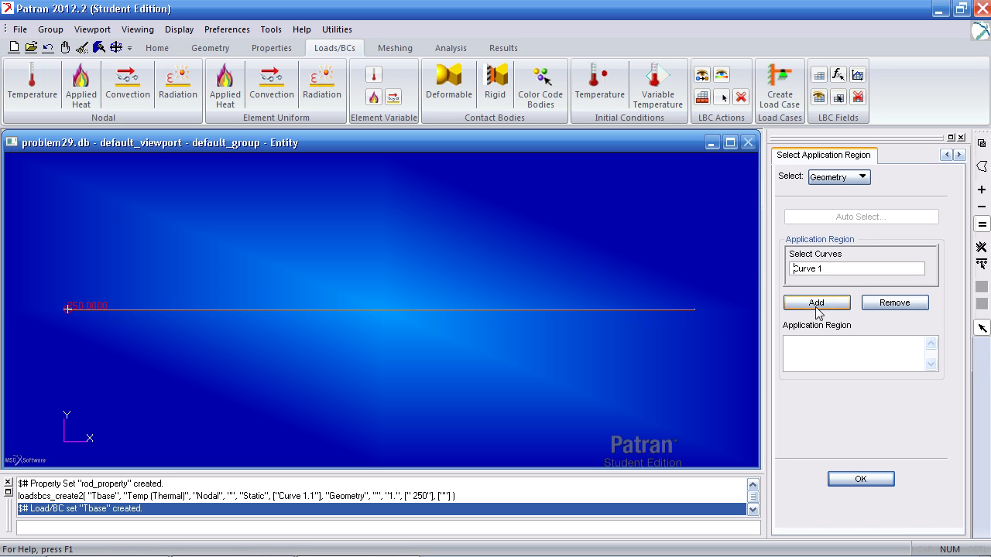
{"action": "left_click", "coordinate": [859, 478]}
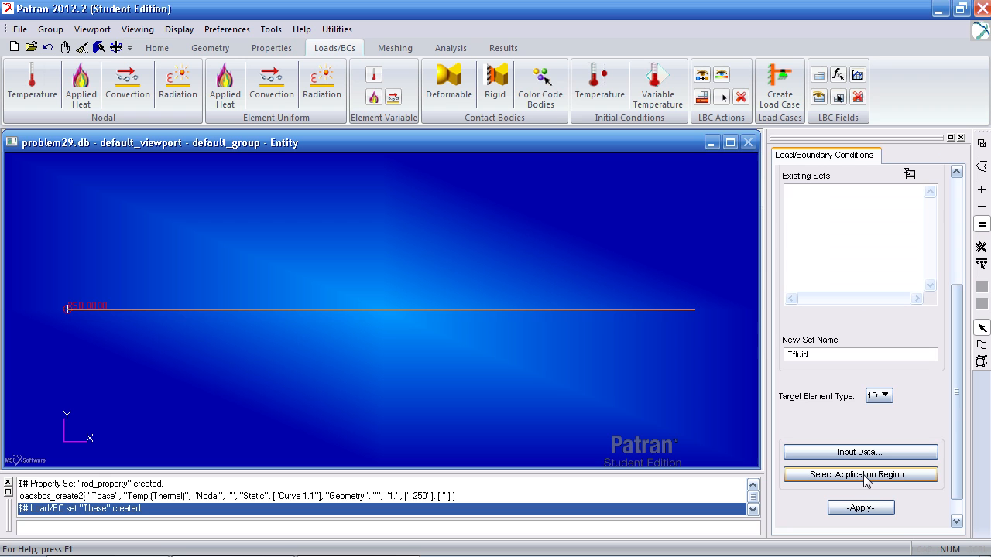
{"action": "left_click", "coordinate": [860, 506]}
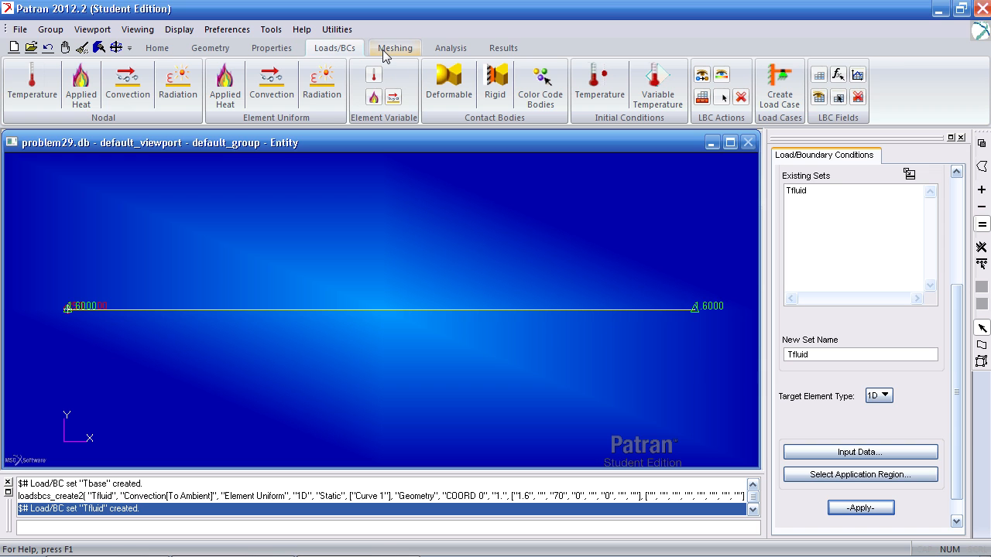
Step: Mesh Curve 1 with a 0.25 global edge length and display node labels
{"action": "left_click", "coordinate": [395, 47]}
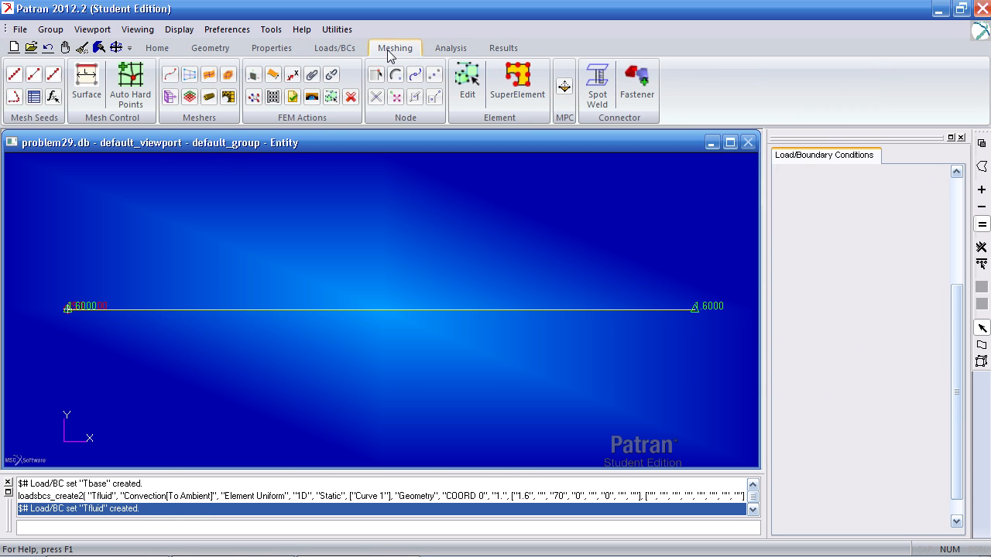
{"action": "left_click", "coordinate": [170, 74]}
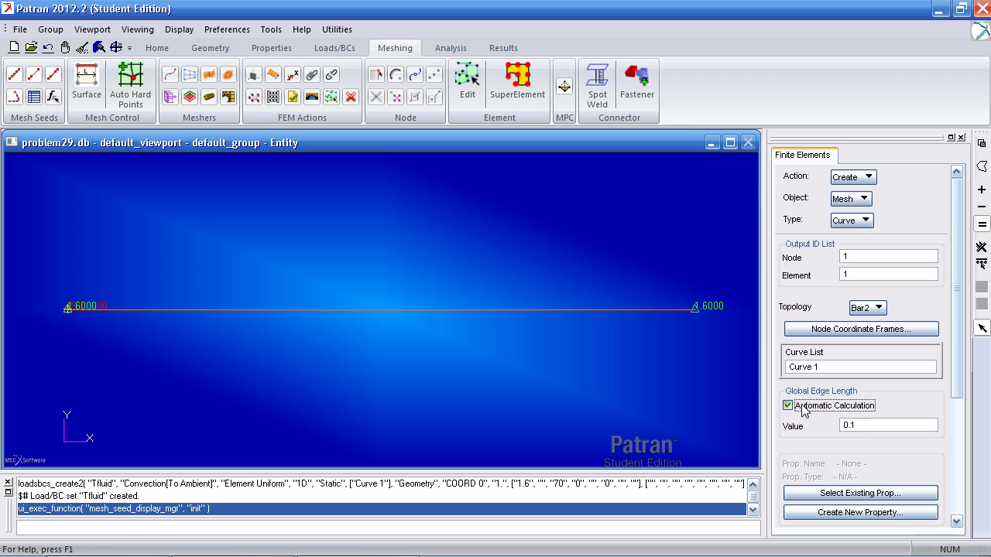
{"action": "left_click", "coordinate": [788, 406]}
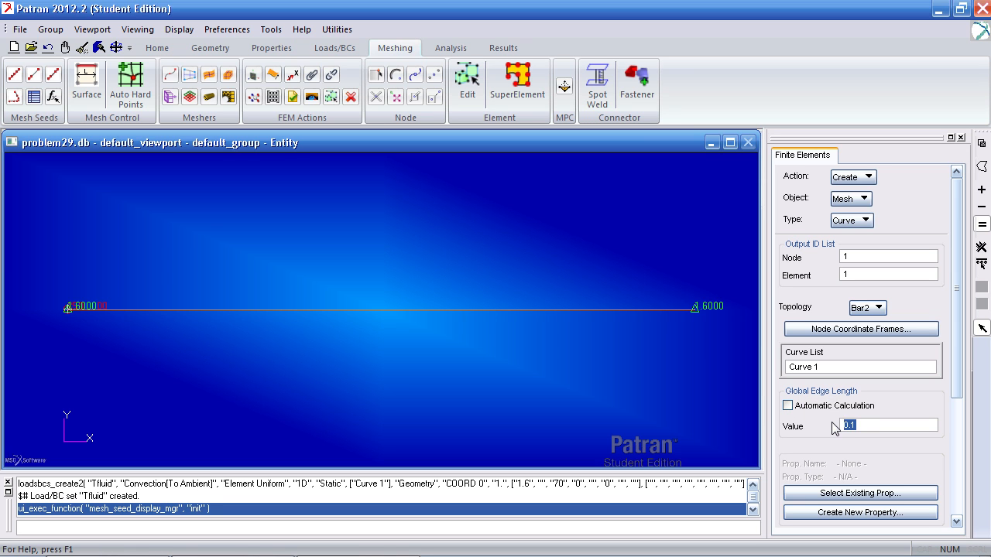
{"action": "type", "text": ".25"}
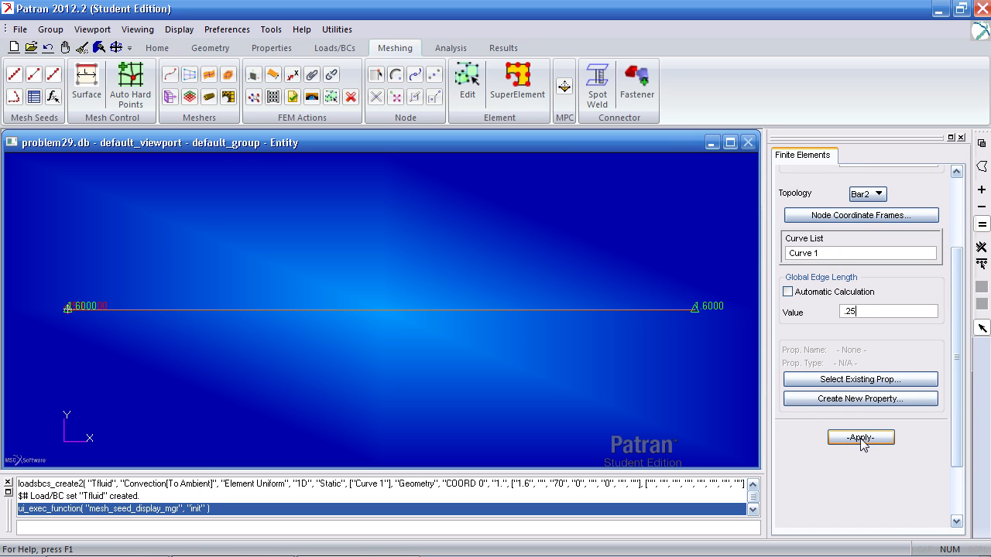
{"action": "left_click", "coordinate": [860, 437]}
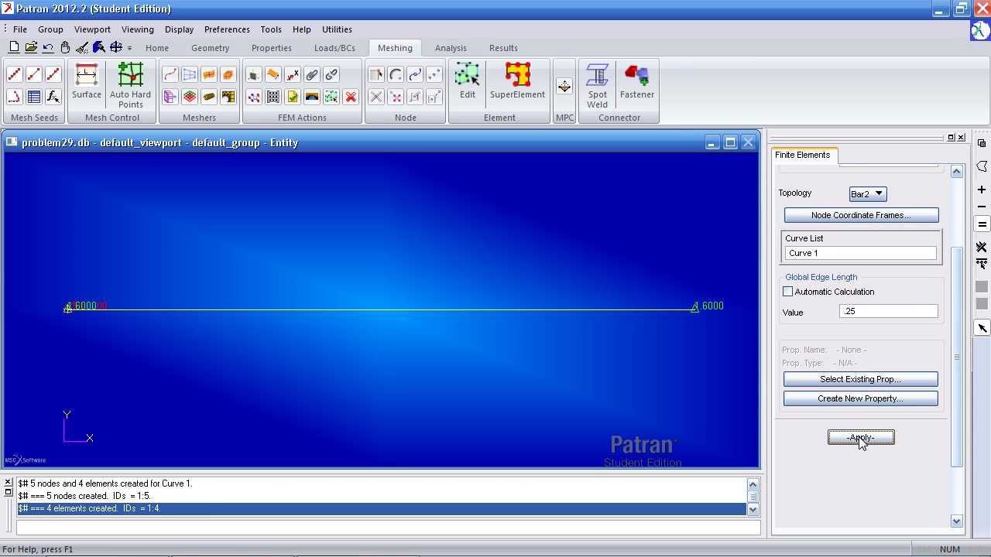
{"action": "left_click", "coordinate": [859, 438]}
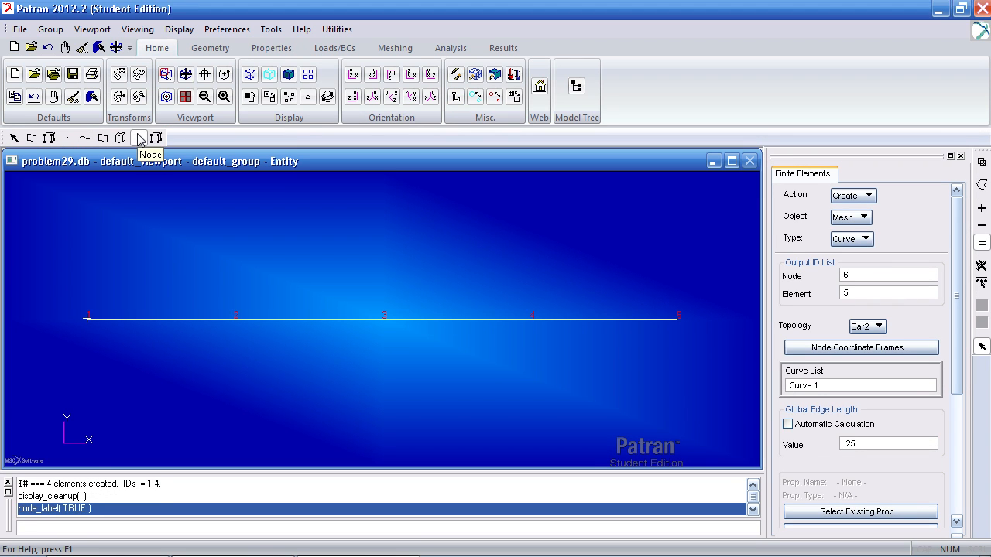
Step: Turn off the node labels on the meshed rod
{"action": "left_click", "coordinate": [157, 137]}
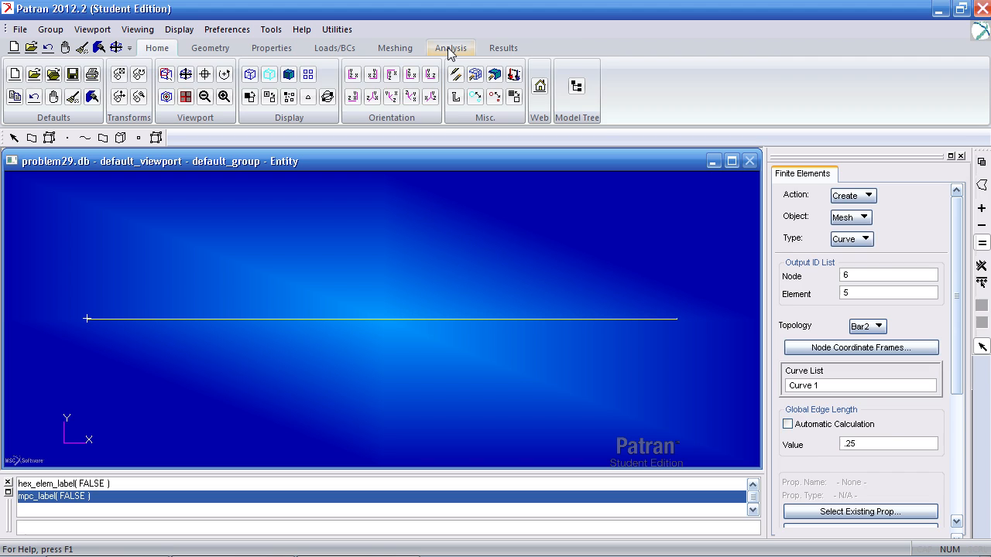
{"action": "left_click", "coordinate": [450, 47]}
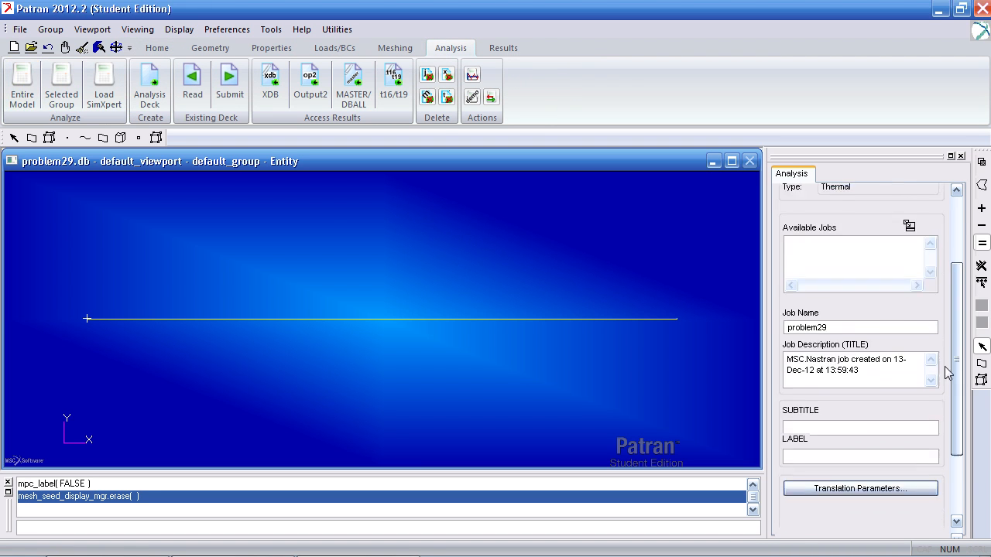
Step: Run the steady-state thermal problem29 job in MSC Nastran and attach the XDB results
{"action": "left_click", "coordinate": [844, 173]}
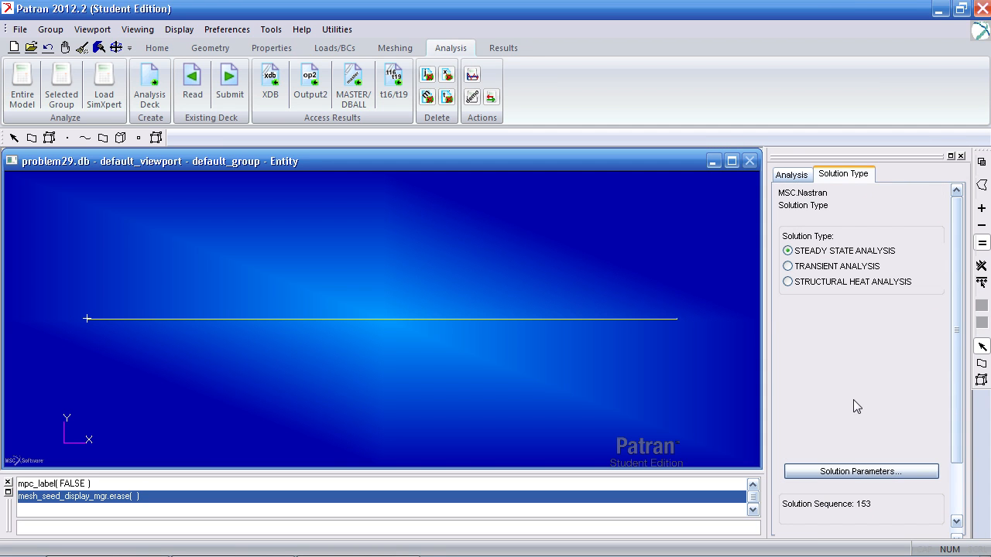
{"action": "mouse_move", "coordinate": [953, 269]}
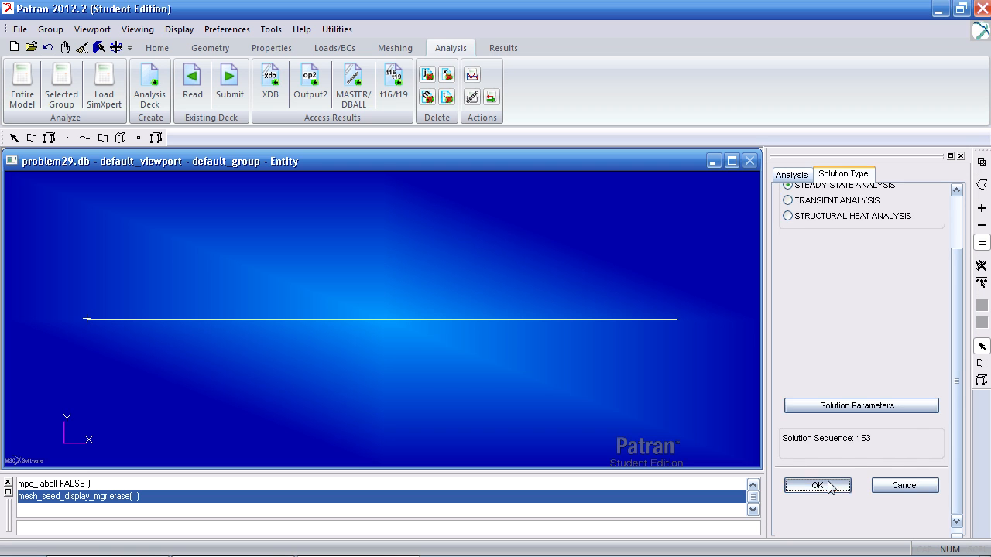
{"action": "left_click", "coordinate": [790, 174]}
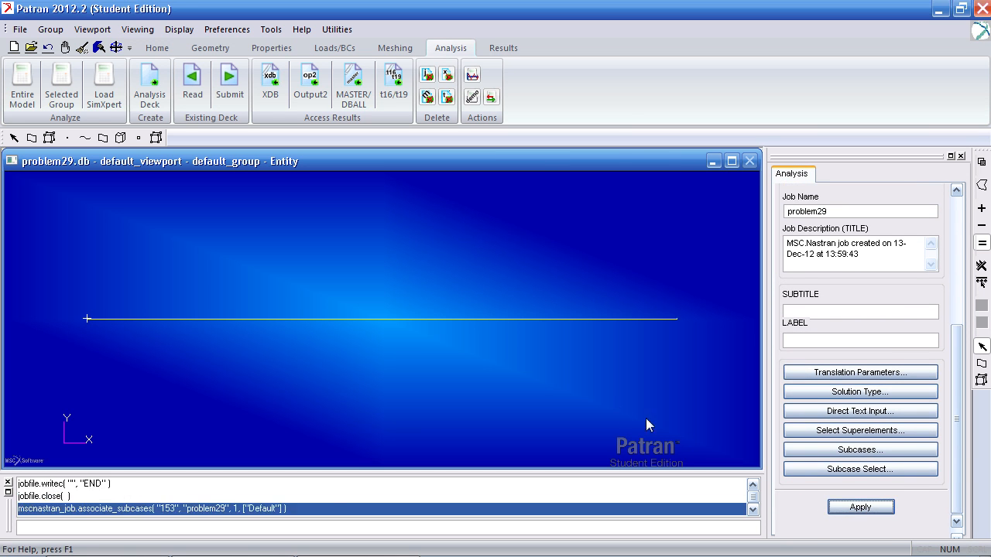
{"action": "left_click", "coordinate": [860, 506]}
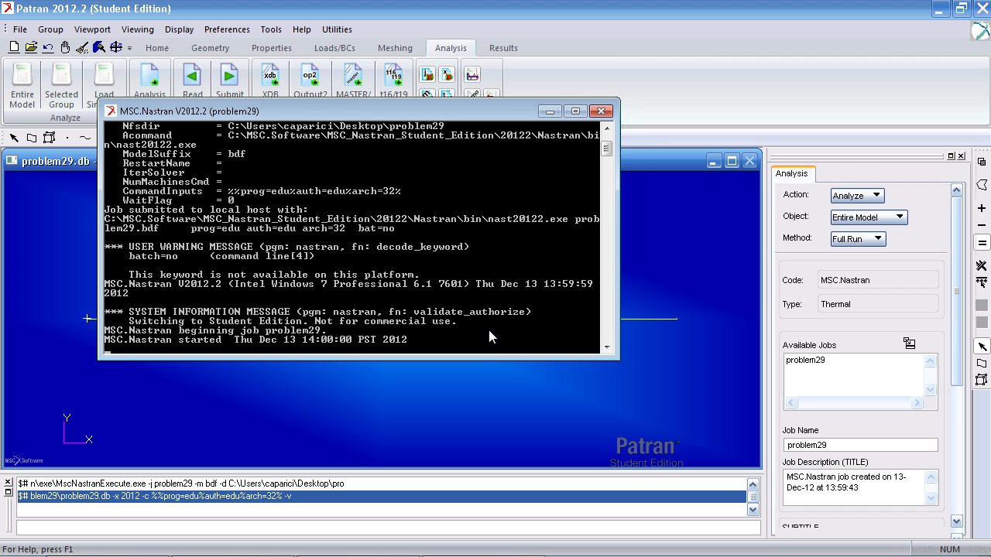
{"action": "left_click", "coordinate": [600, 111]}
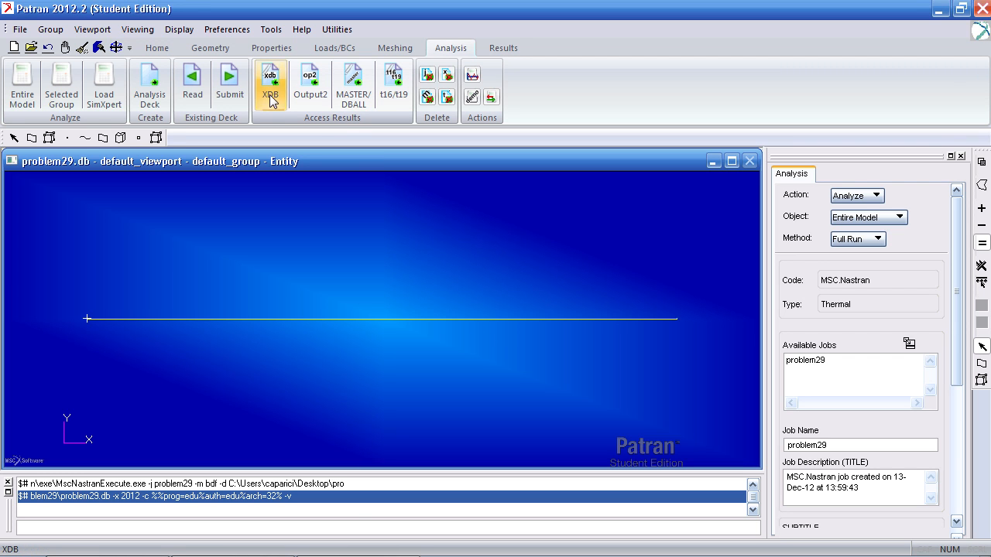
{"action": "left_click", "coordinate": [270, 82]}
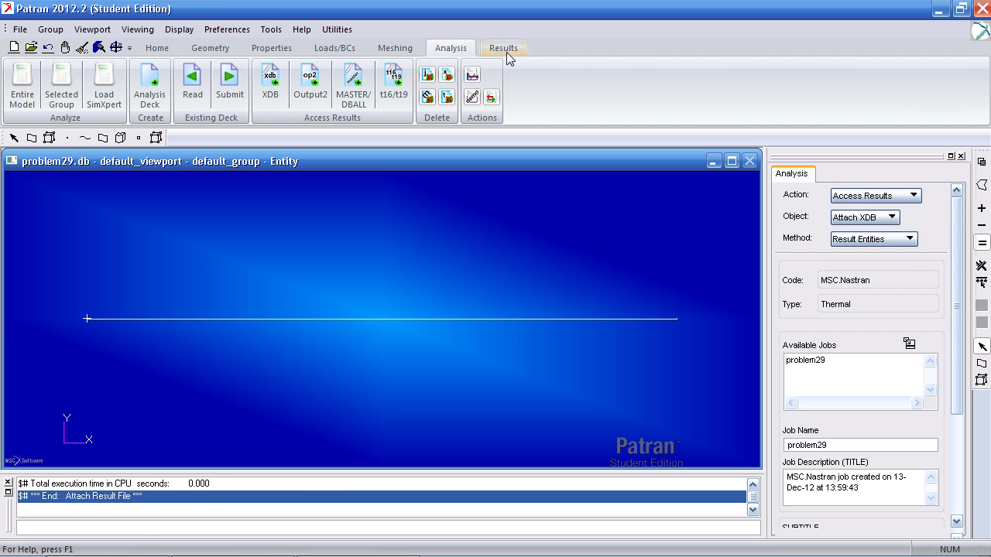
Step: Create a Temperatures cursor plot on nodes and pick rod nodes 1–4 (250, 217.79, 196.32, 184.03 °F)
{"action": "left_click", "coordinate": [503, 47]}
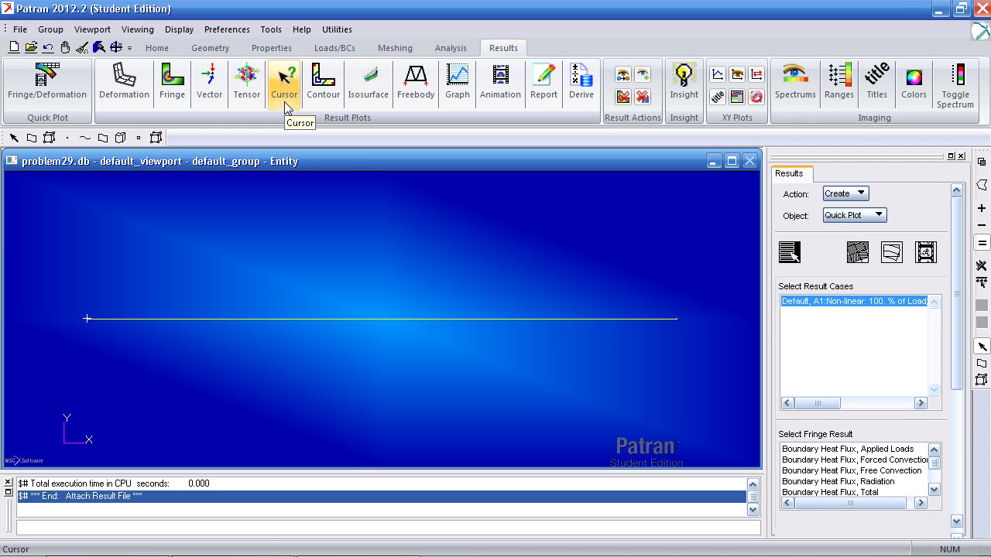
{"action": "left_click", "coordinate": [284, 78]}
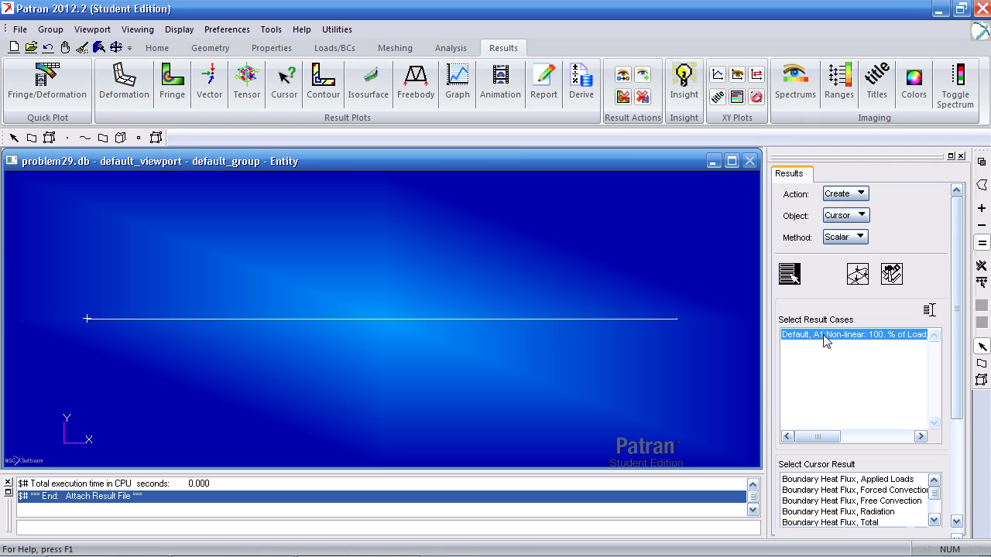
{"action": "mouse_move", "coordinate": [802, 343]}
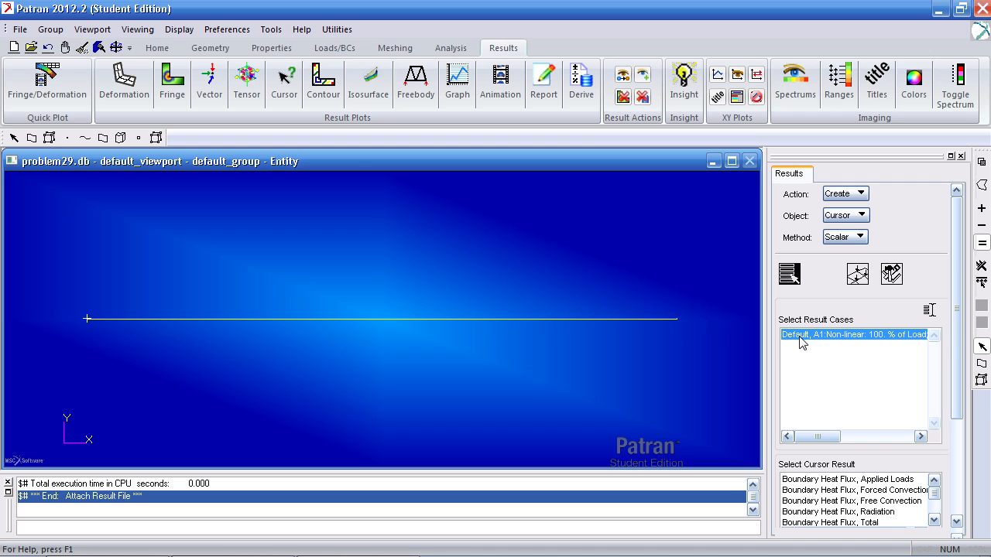
{"action": "mouse_move", "coordinate": [887, 341]}
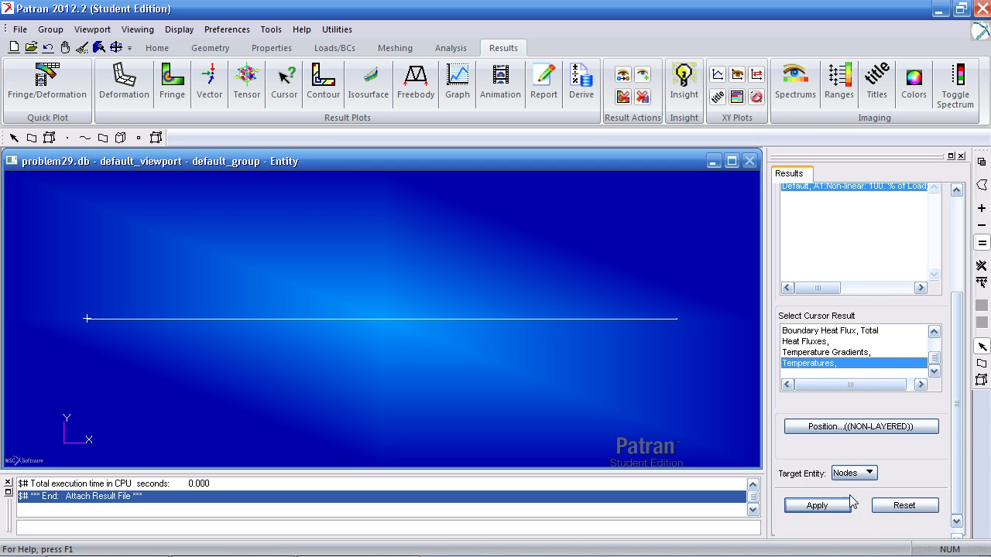
{"action": "left_click", "coordinate": [816, 504]}
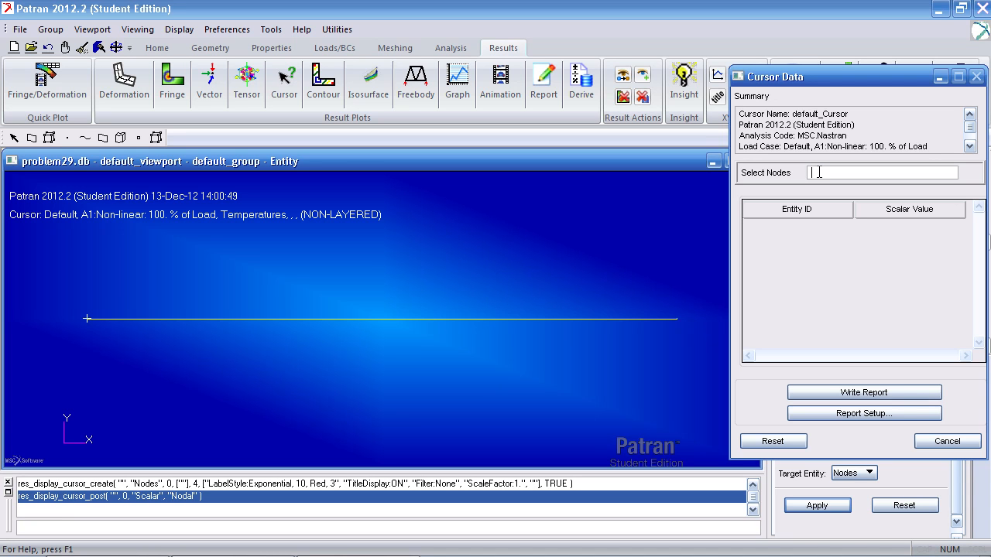
{"action": "left_click", "coordinate": [86, 318]}
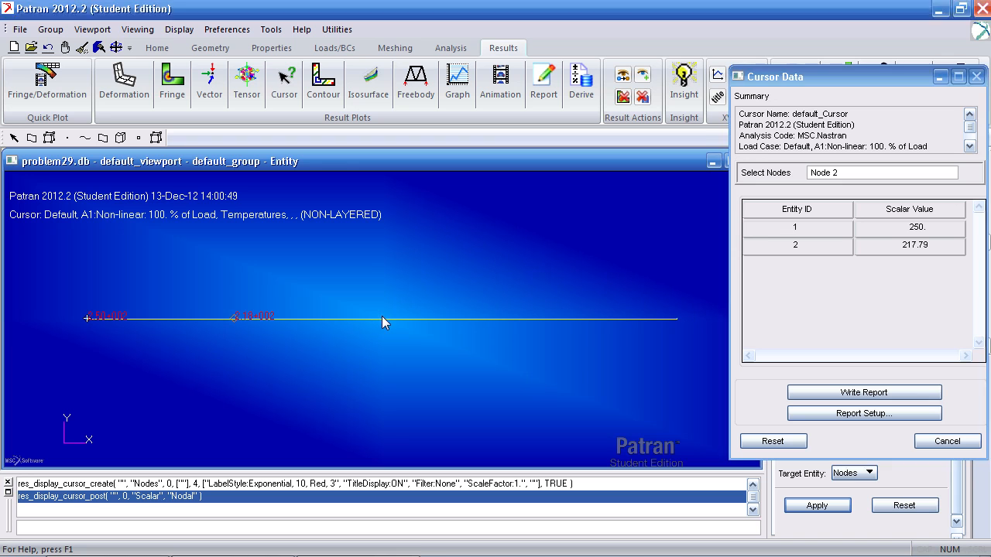
{"action": "left_click", "coordinate": [674, 320]}
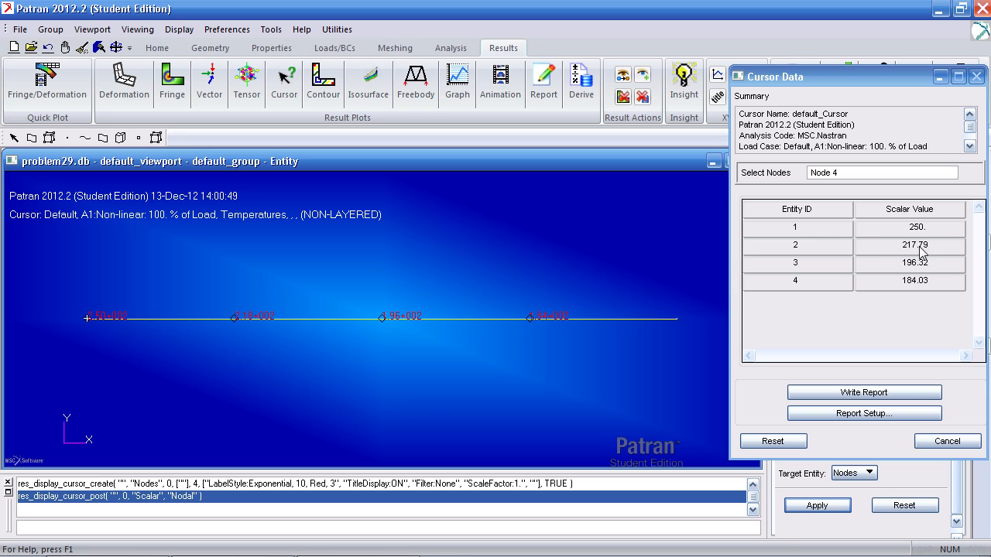
{"action": "mouse_move", "coordinate": [919, 257]}
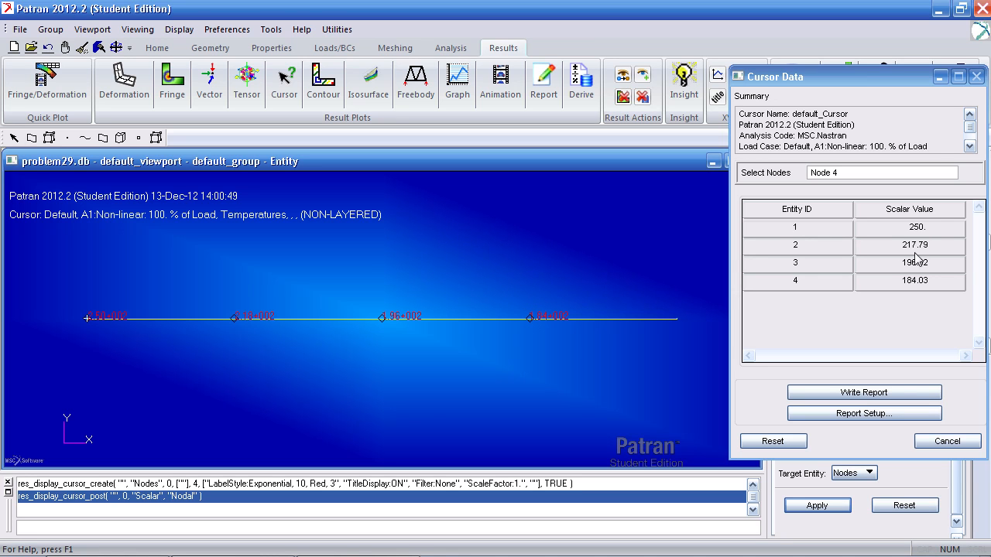
{"action": "mouse_move", "coordinate": [917, 286]}
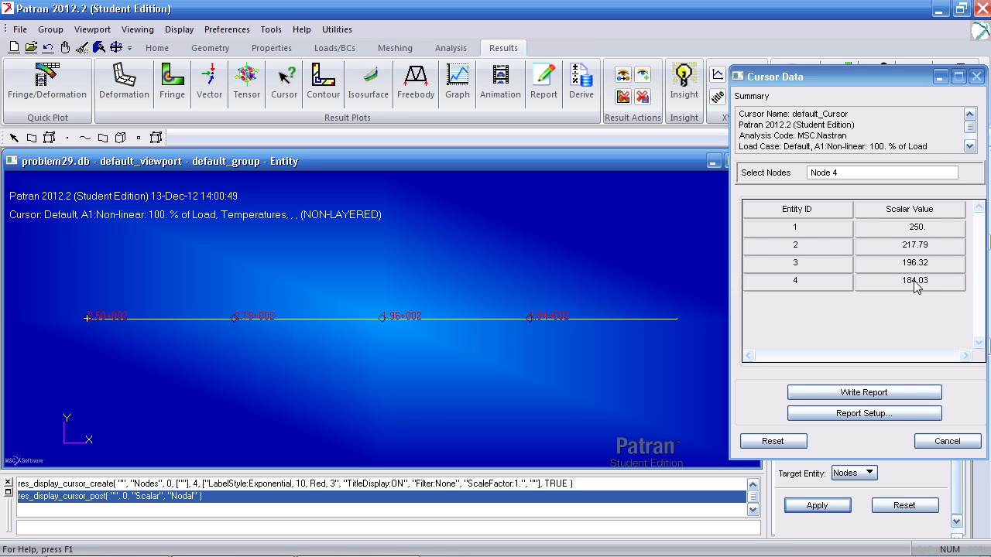
{"action": "mouse_move", "coordinate": [677, 323]}
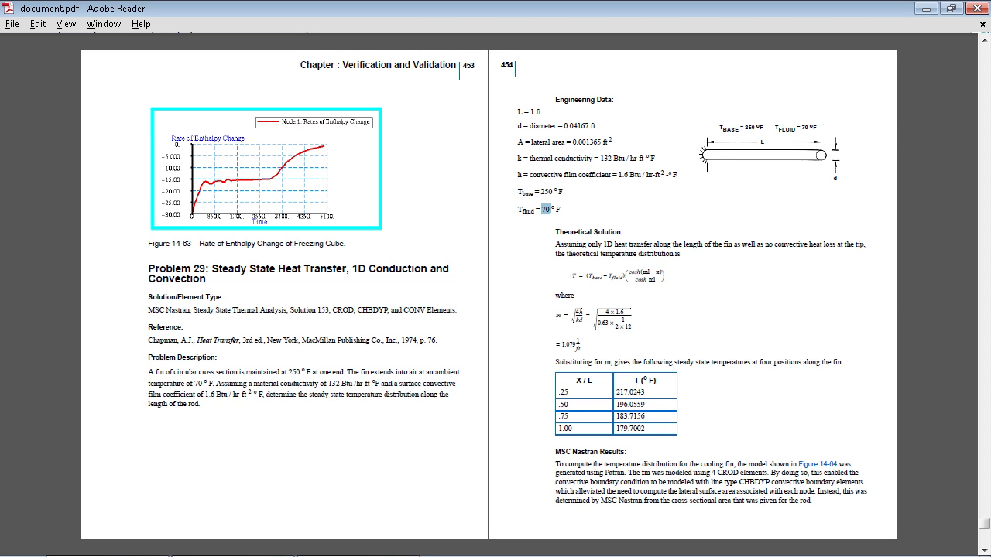
Step: Scroll the Problem 29 PDF down to the theoretical temperature table
{"action": "scroll", "scroll_direction": "down", "scroll_amount": 3}
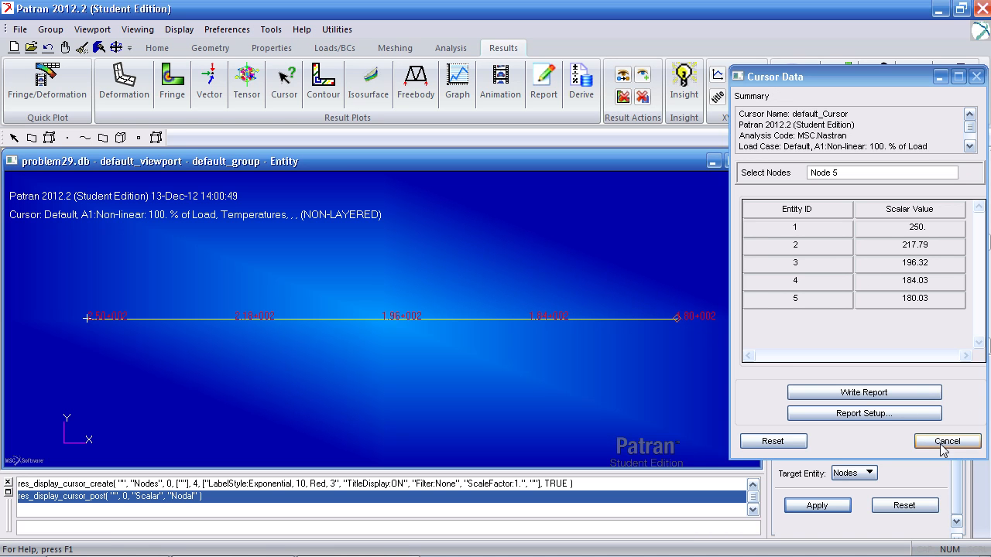
Step: Dismiss the Cursor Data temperature readout and save the problem29 database
{"action": "left_click", "coordinate": [946, 440]}
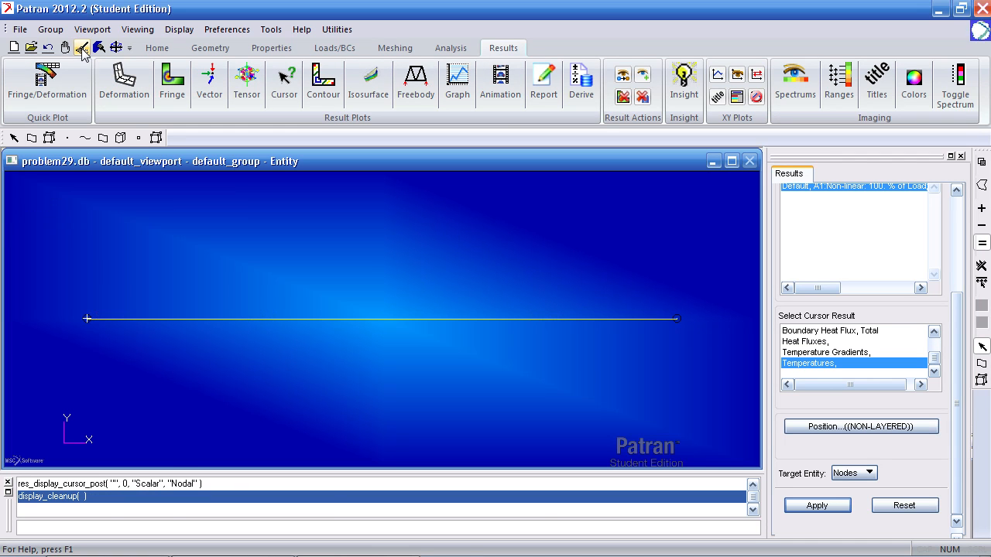
{"action": "left_click", "coordinate": [19, 28]}
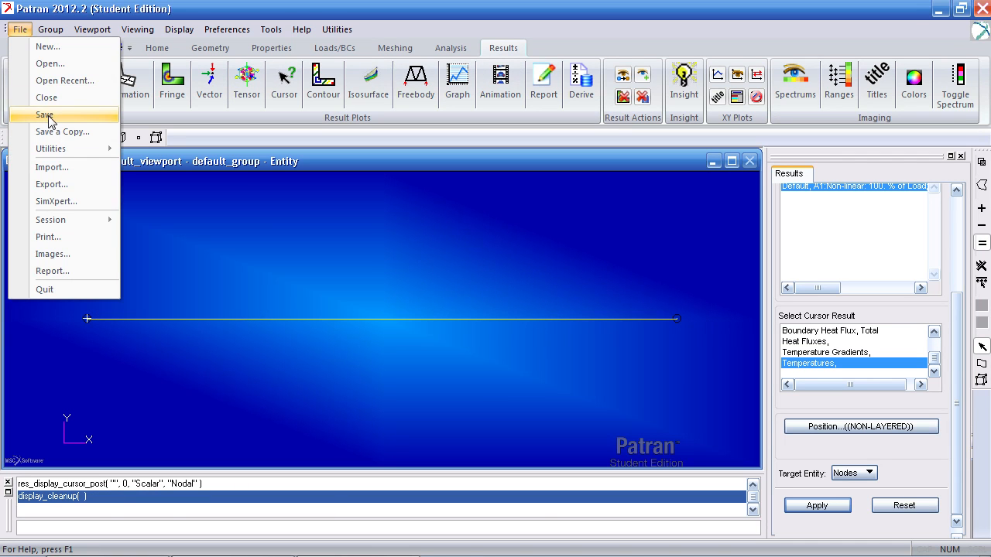
{"action": "left_click", "coordinate": [44, 115]}
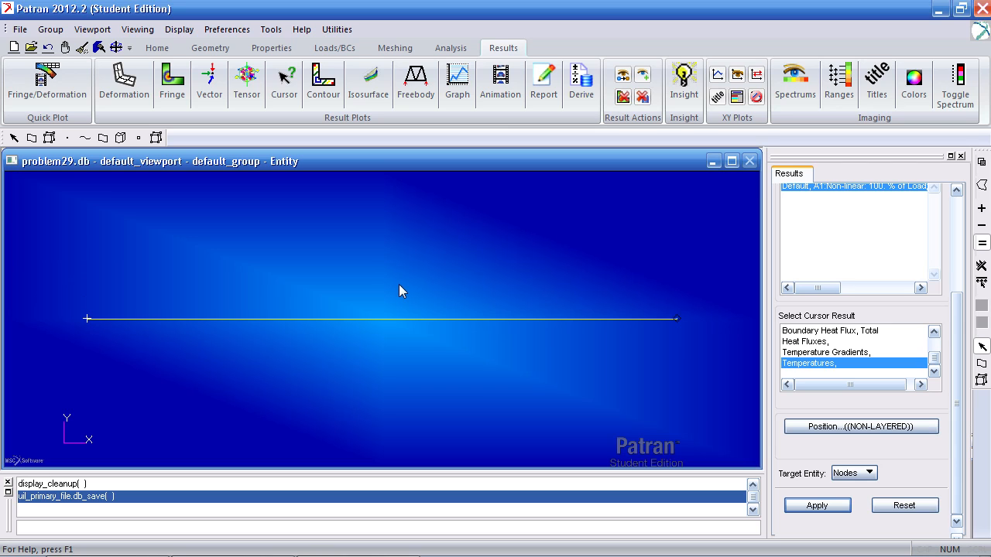